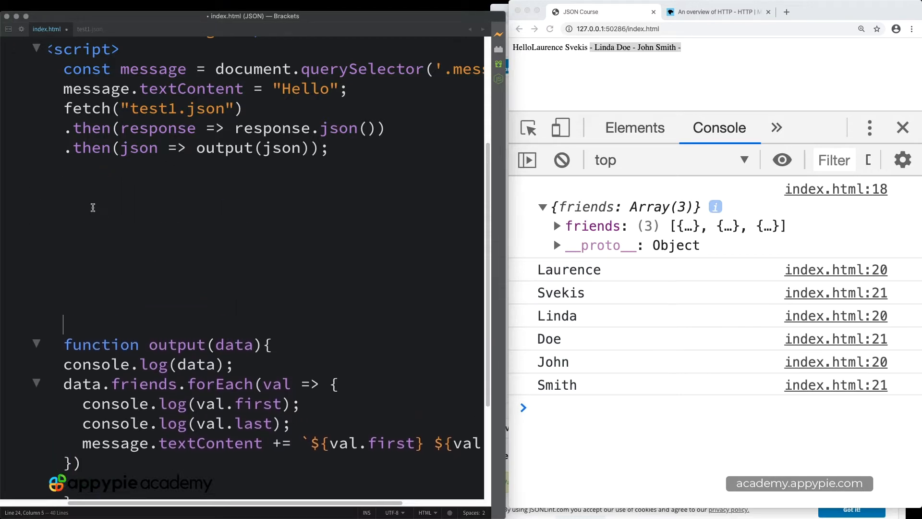
Add function output1(data) logging data, call output1(json) from fetch, and reload Chrome.
type("function")
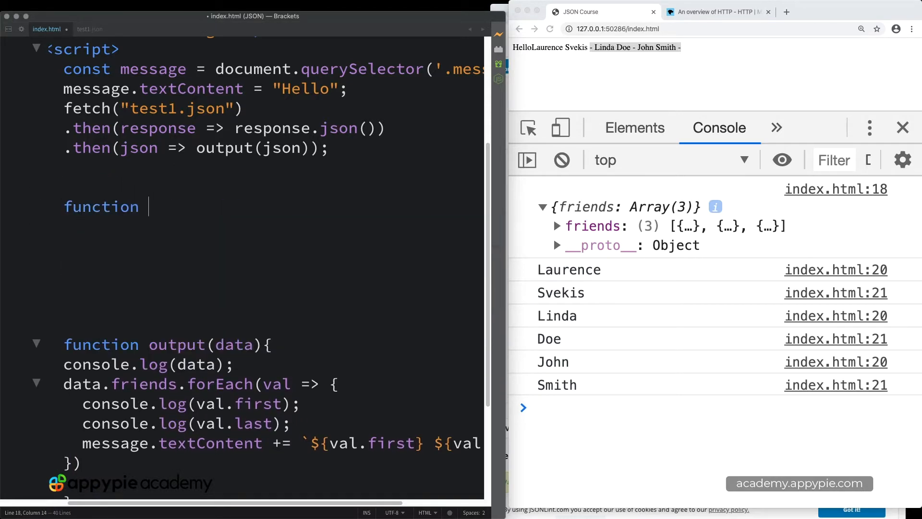
type("output1")
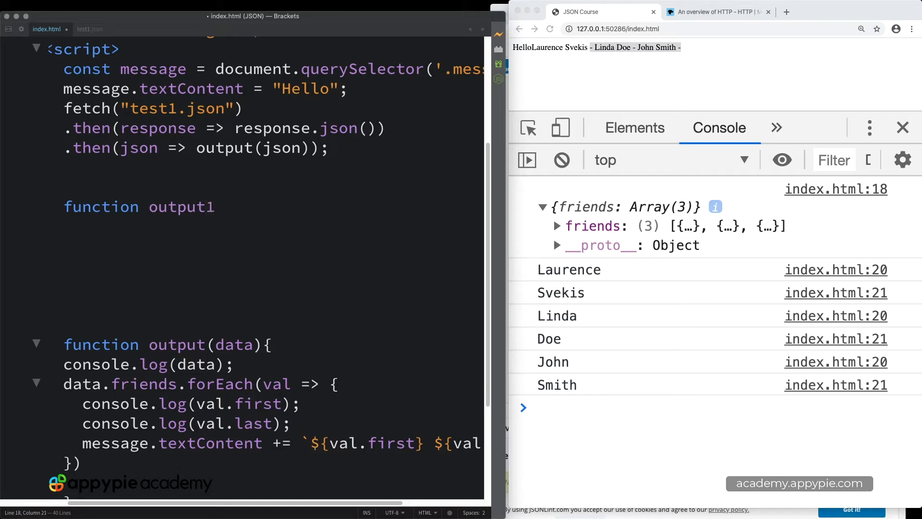
type("(data){")
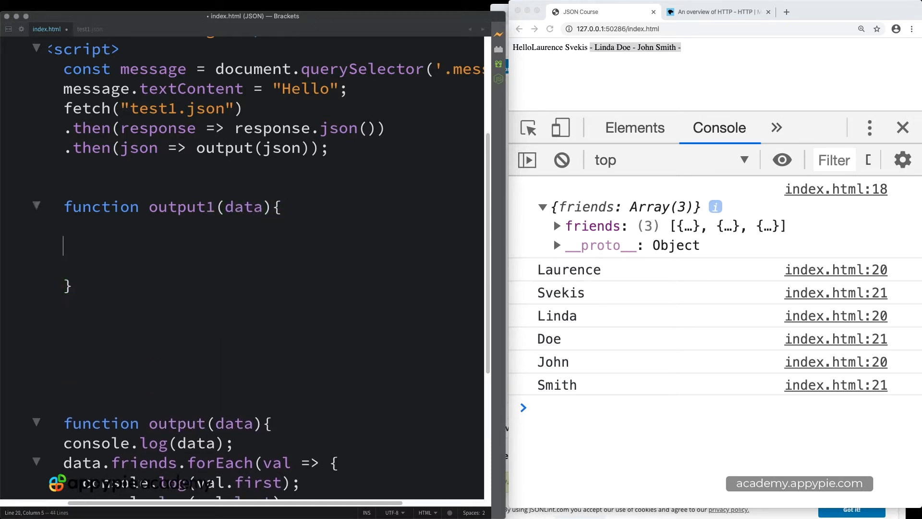
type("console.log(data);")
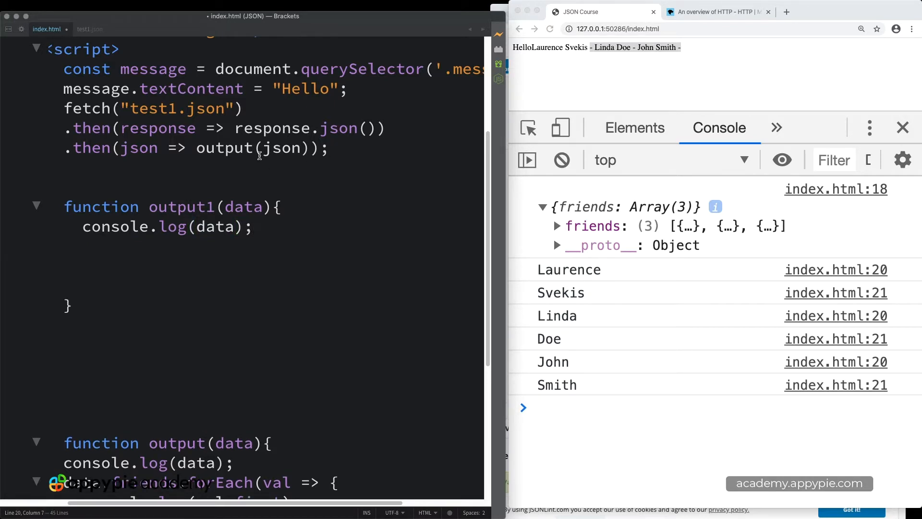
type("1")
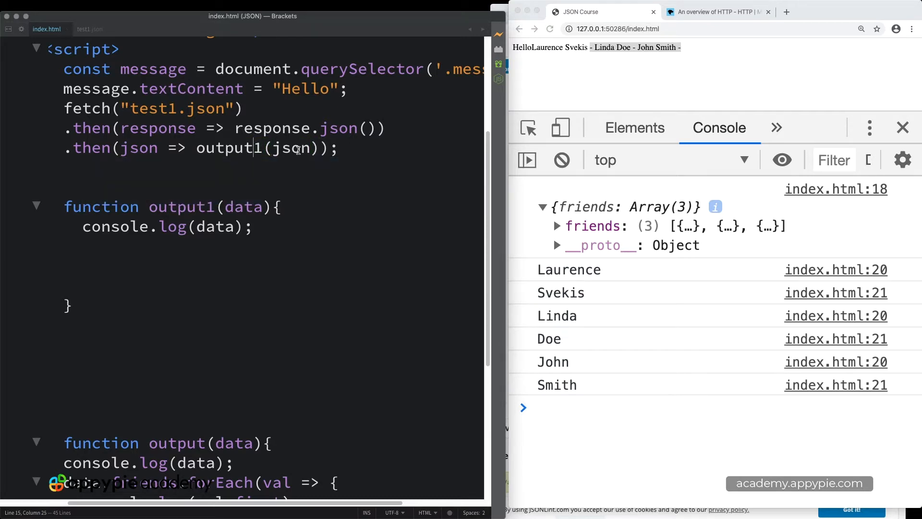
left_click(549, 28)
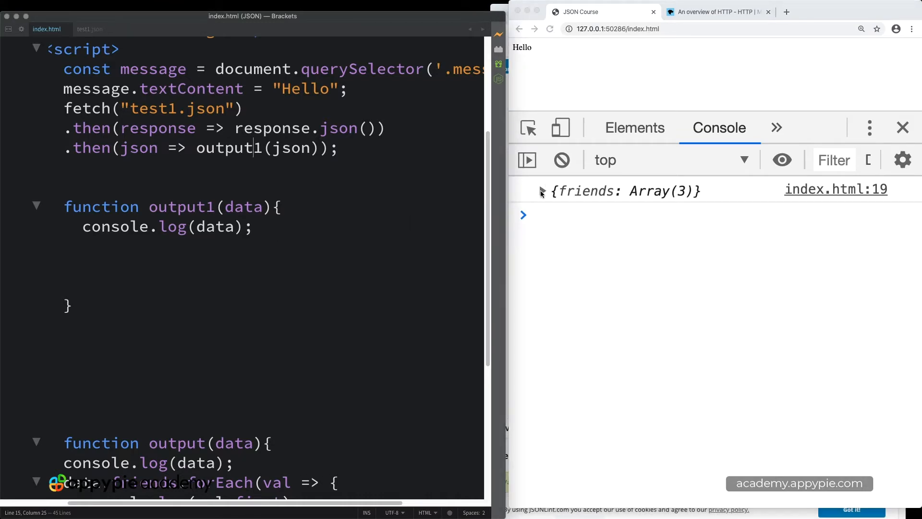
Write a for (val in data.friends) loop inside output1.
left_click(541, 191)
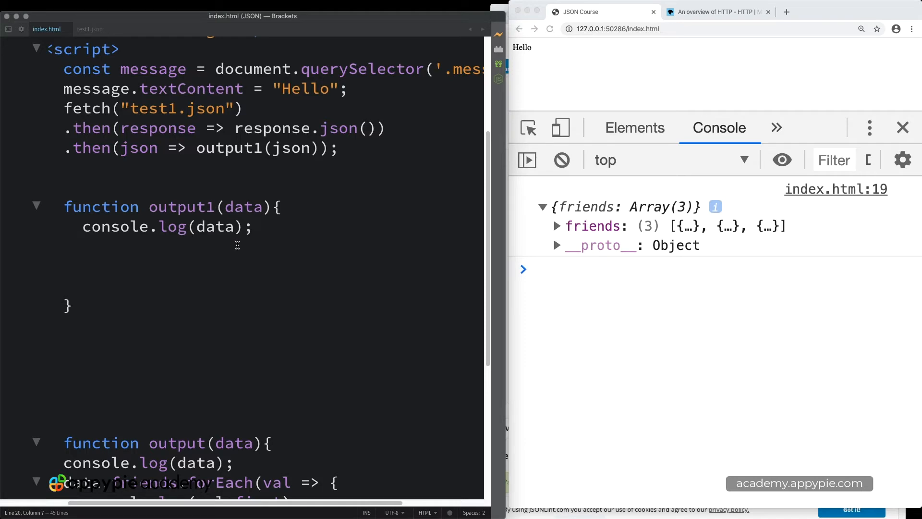
type("for(")
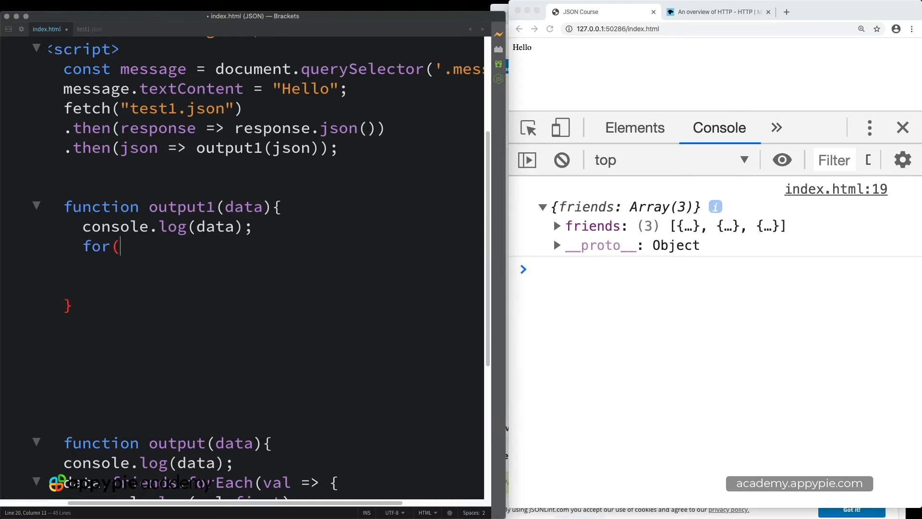
type("val")
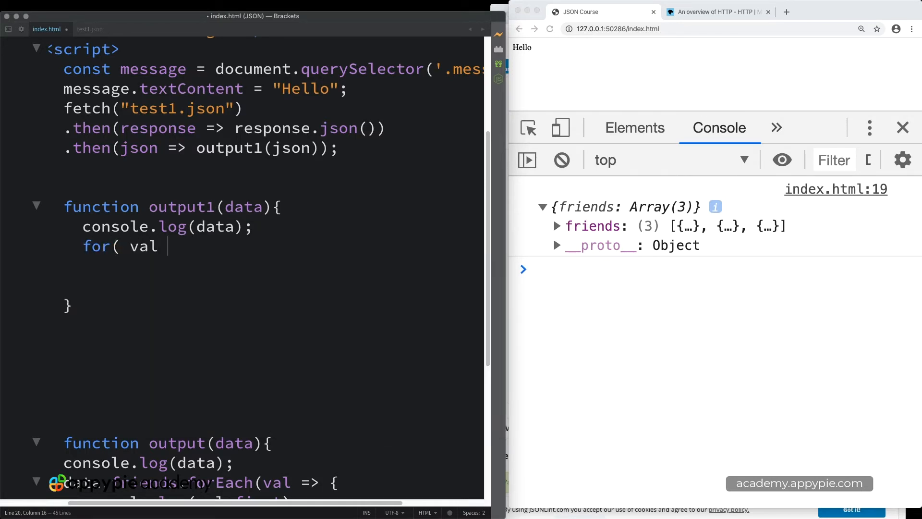
type("in")
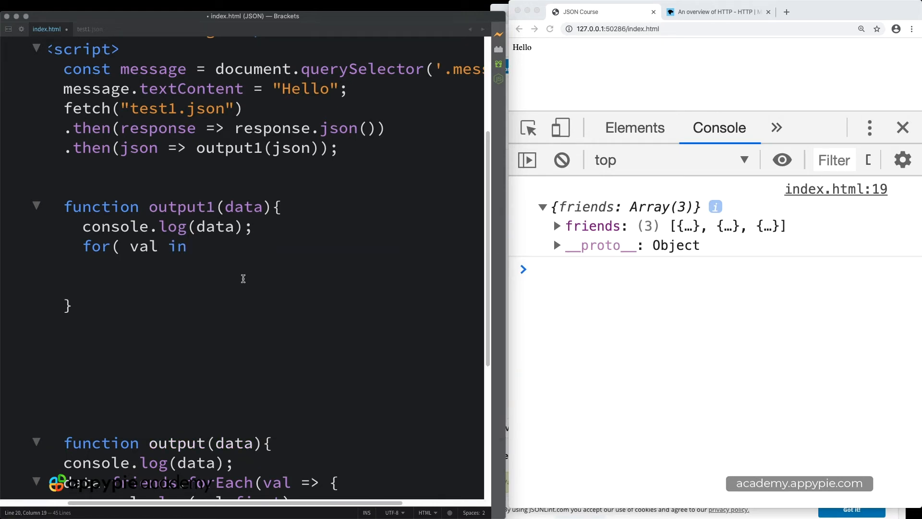
type("dat")
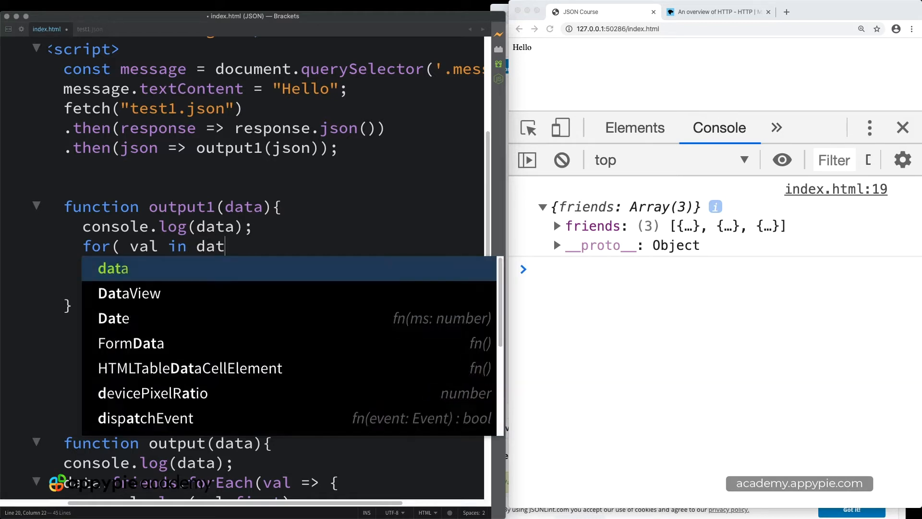
type(".friends")
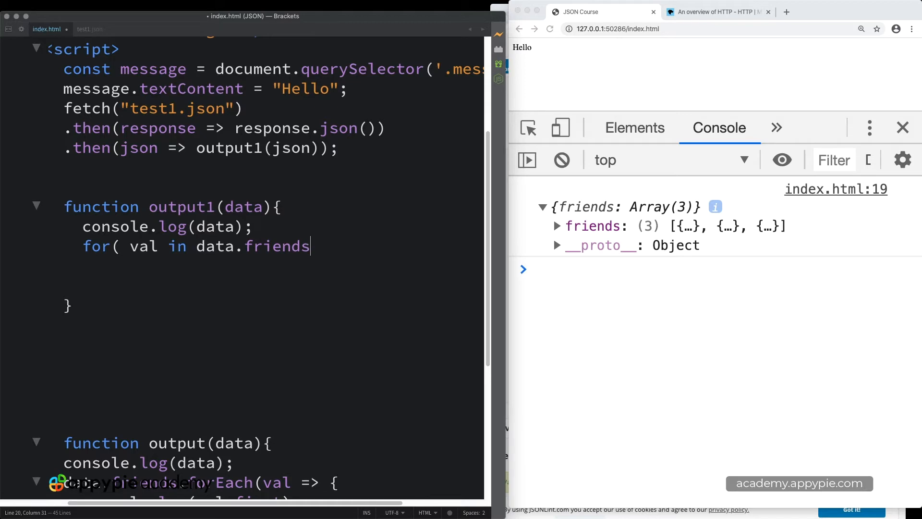
type("){")
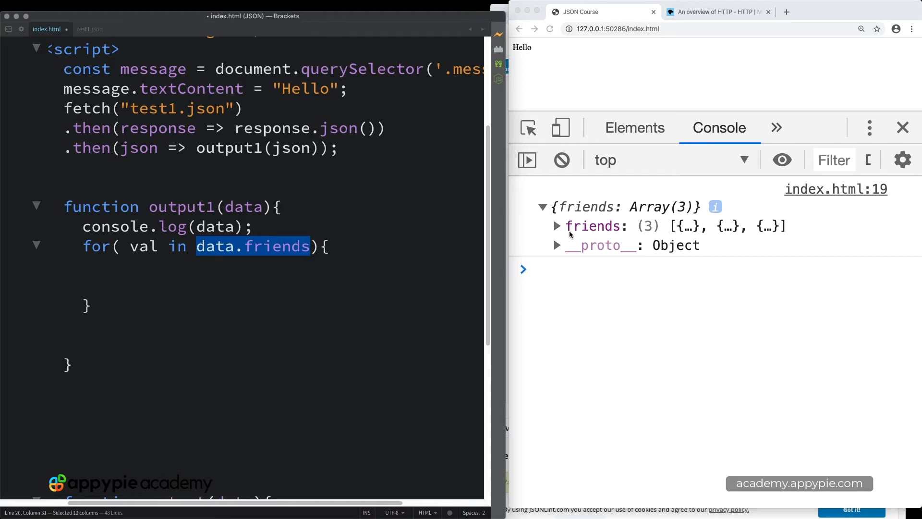
mouse_move(598, 239)
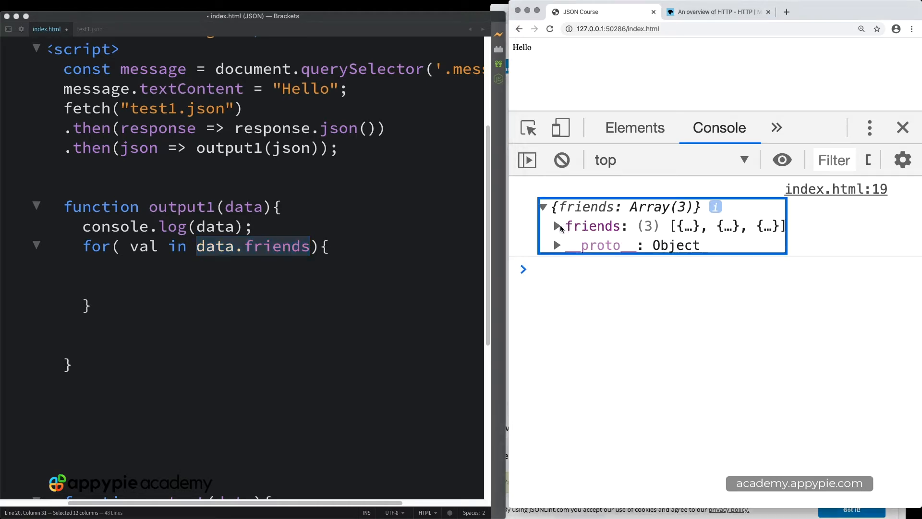
Log val in the loop body and reload to see indexes 0, 1, 2.
left_click(556, 226)
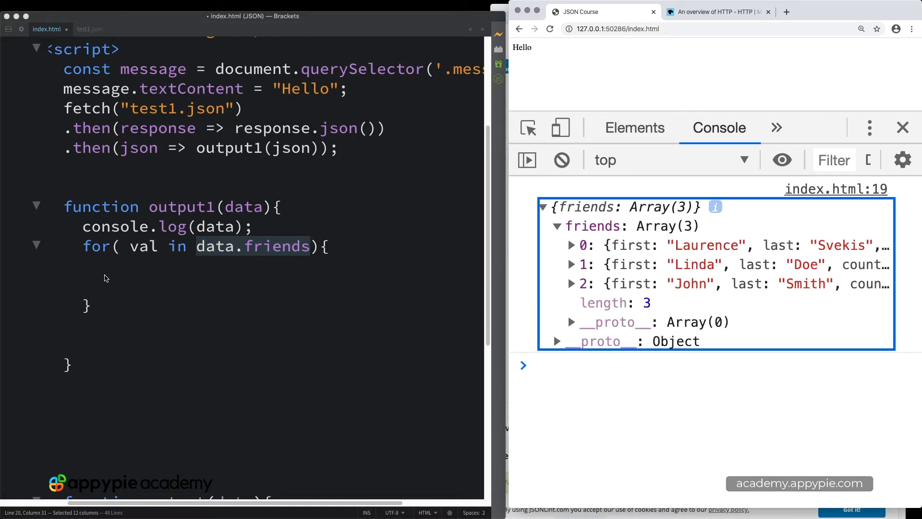
left_click(148, 264)
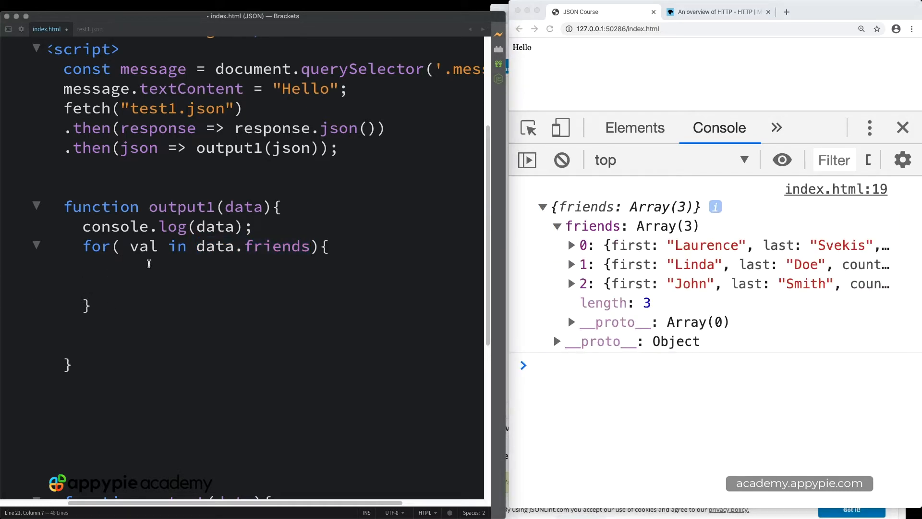
type("console.log(val);")
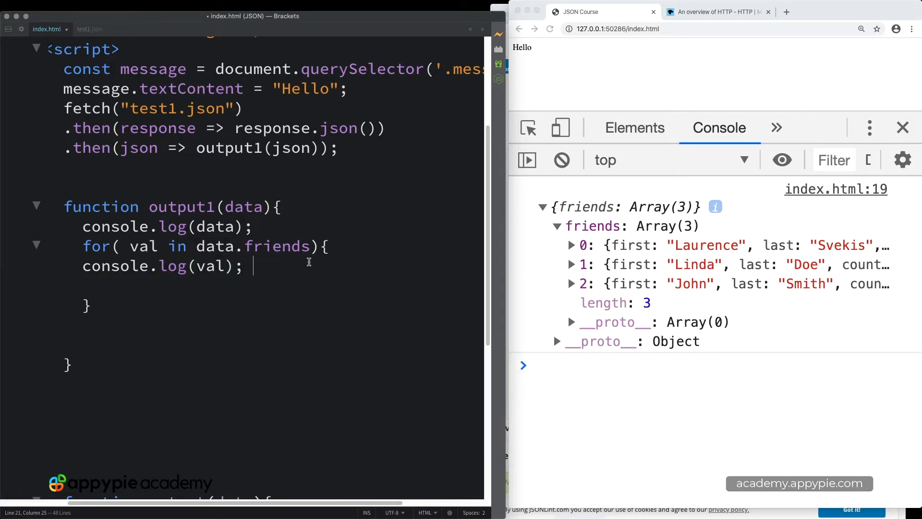
left_click(550, 29)
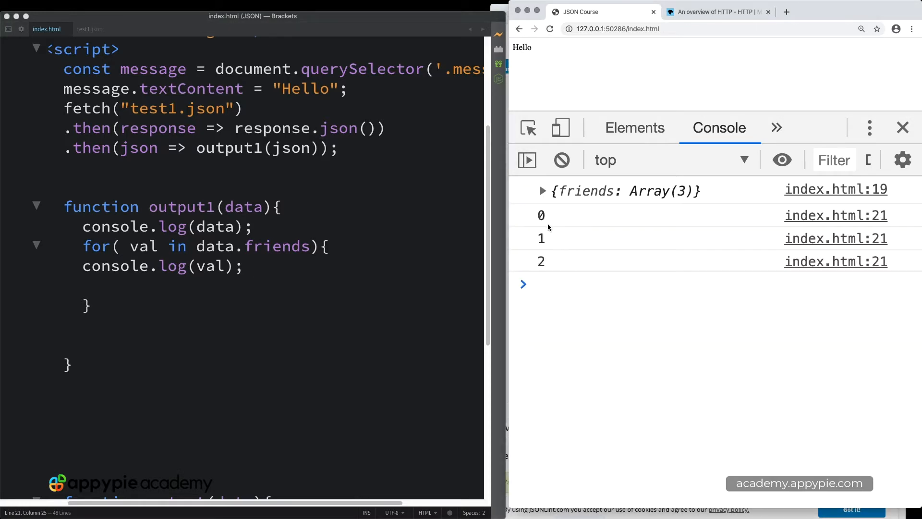
Append data.friends[val].first to message.textContent in the loop, then reload the page.
left_click(542, 190)
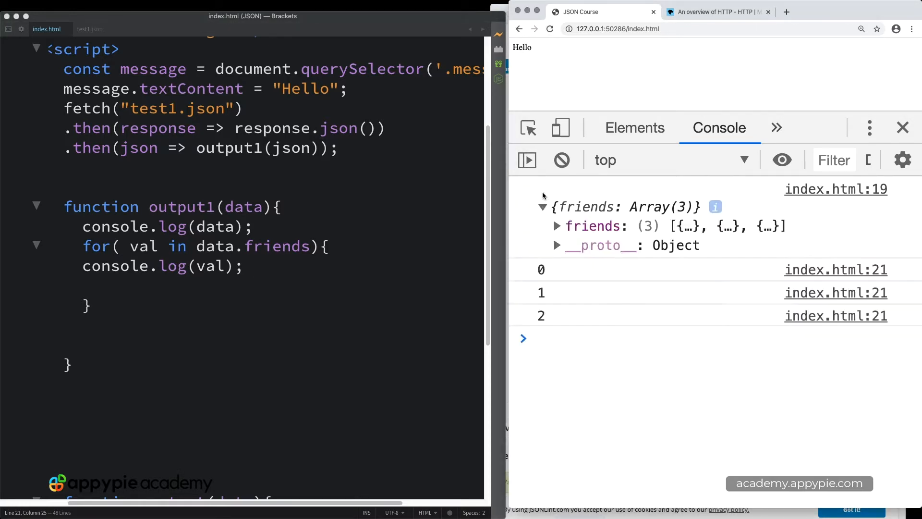
left_click(159, 285)
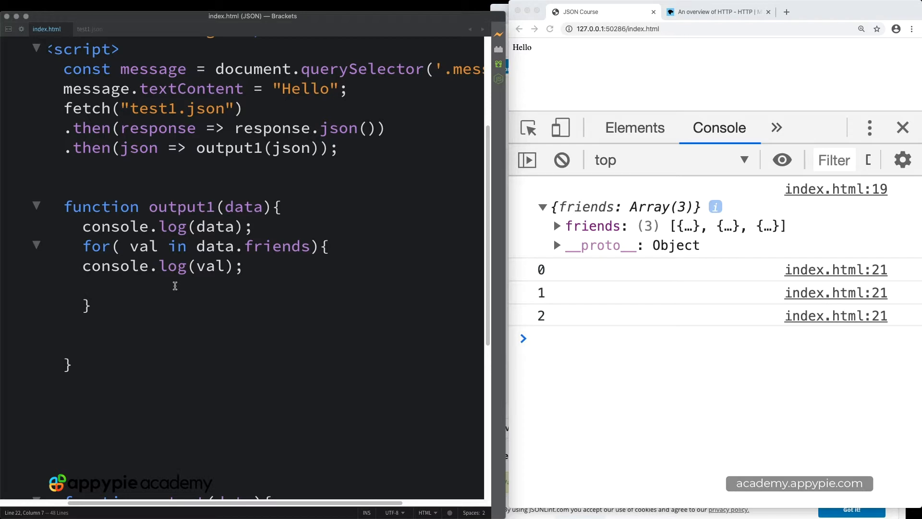
type("message.")
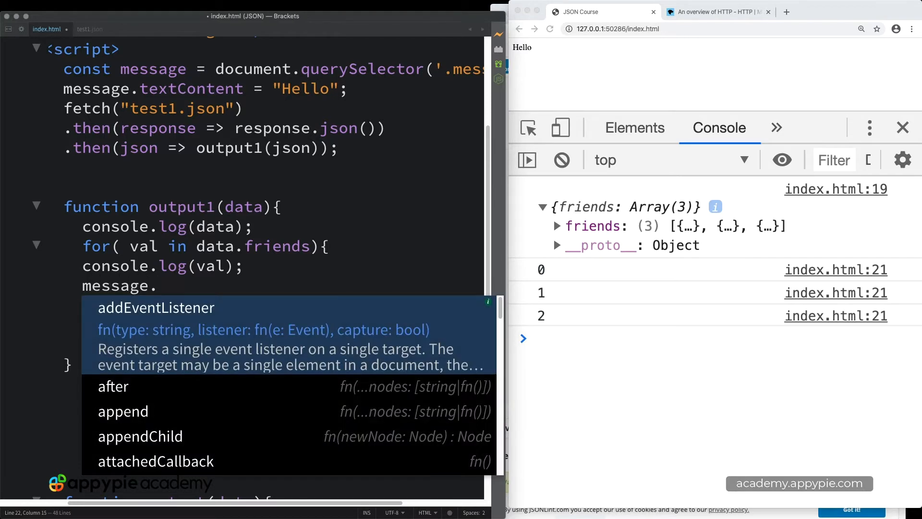
type("textContent")
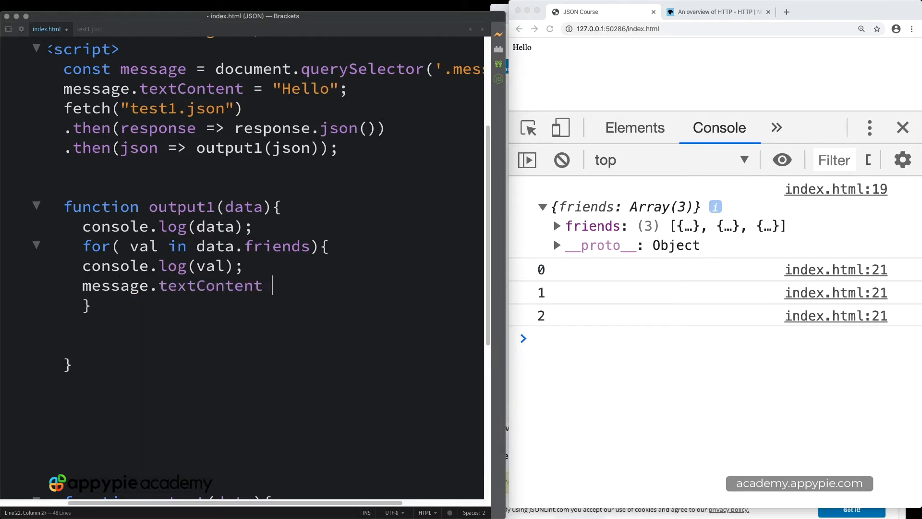
type("+= `${}`;")
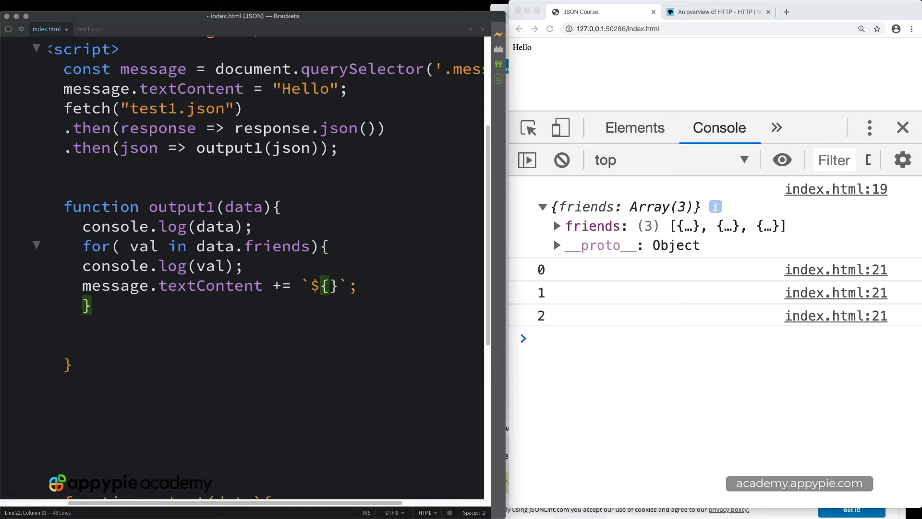
type("data.friends")
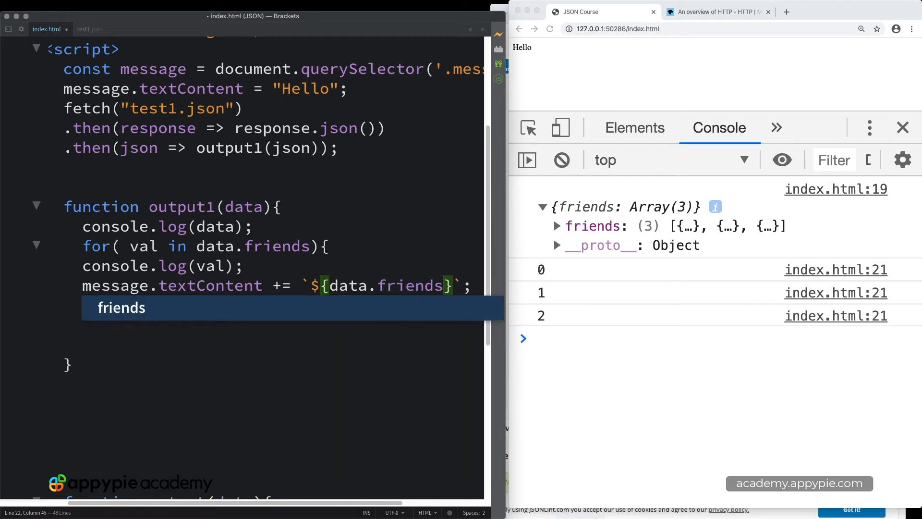
type("[val].name")
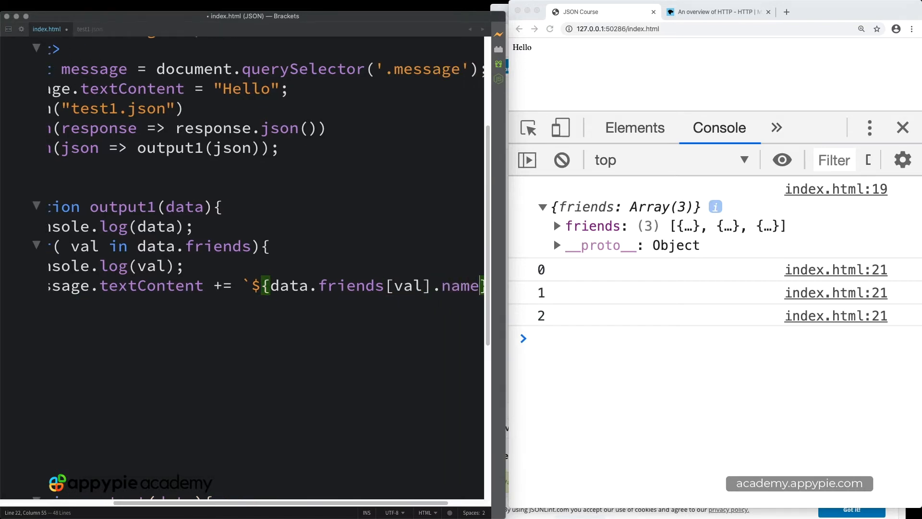
left_click(556, 226)
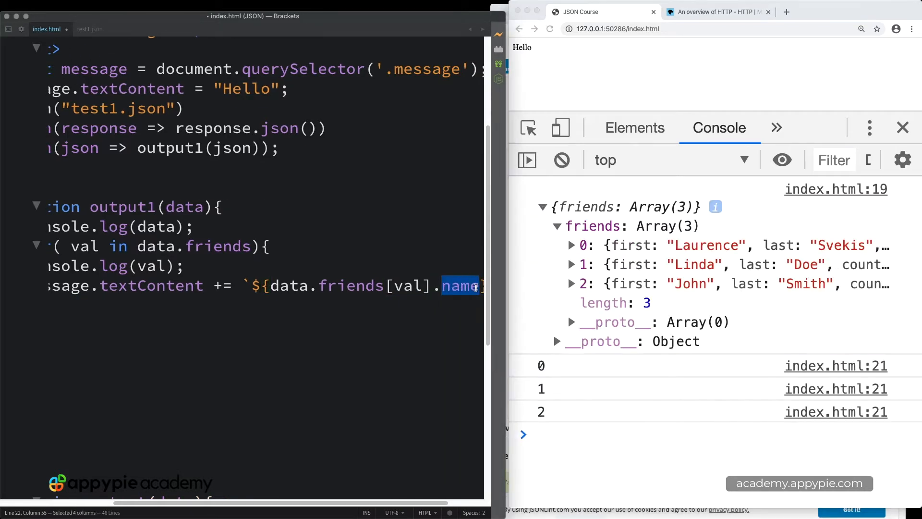
type("first")
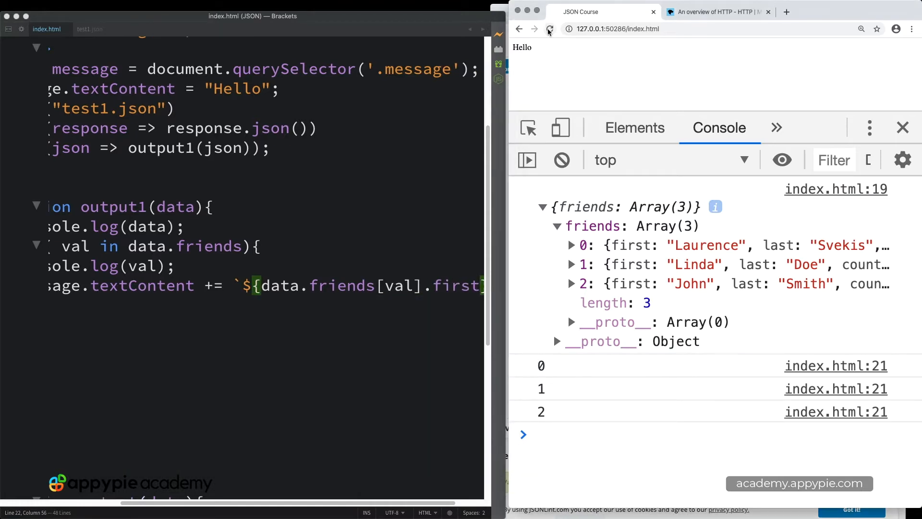
left_click(549, 29)
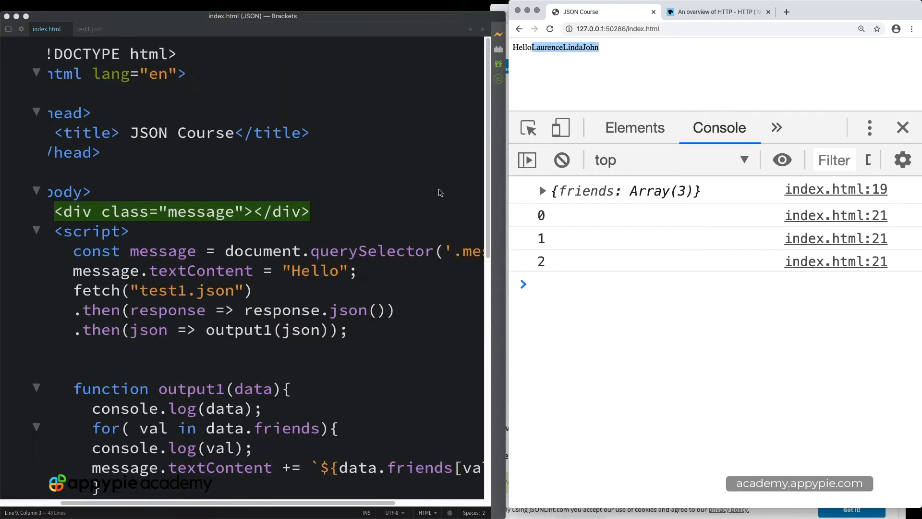
Define function output2(data) that logs the data with console.log.
scroll("down", 3)
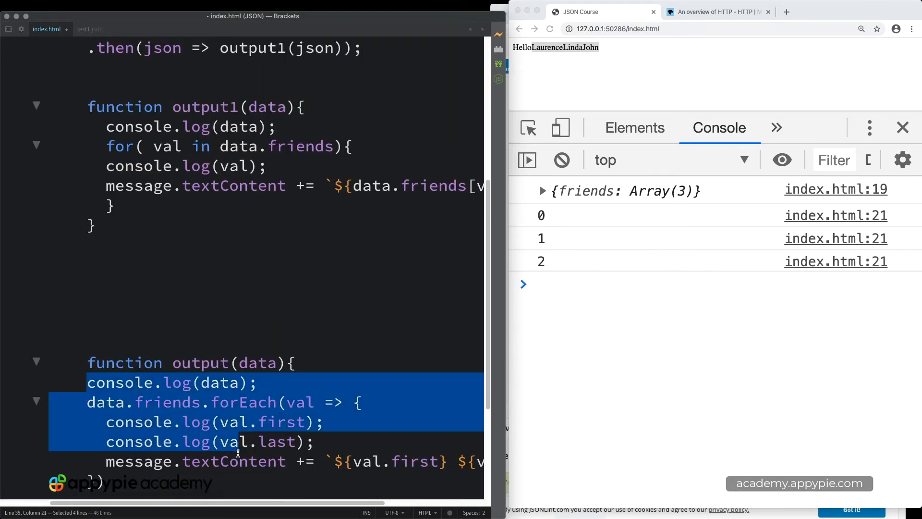
left_click(134, 299)
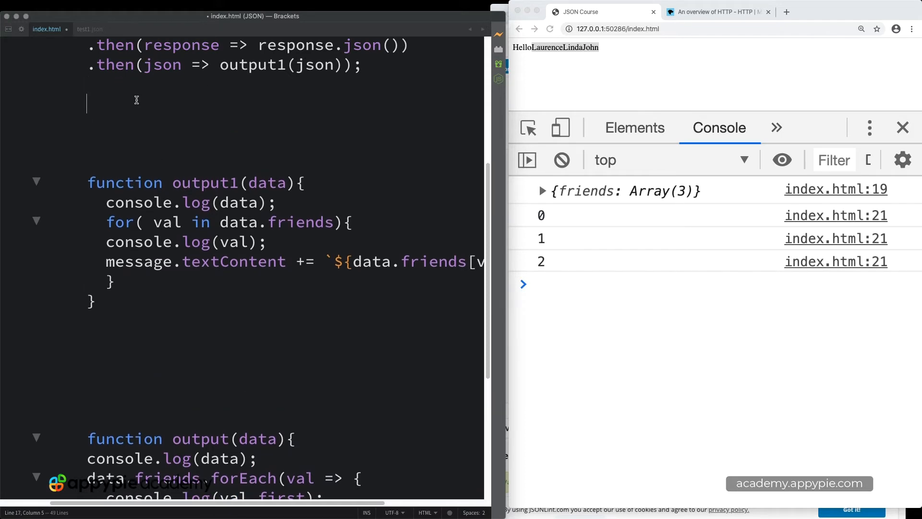
type("function output2")
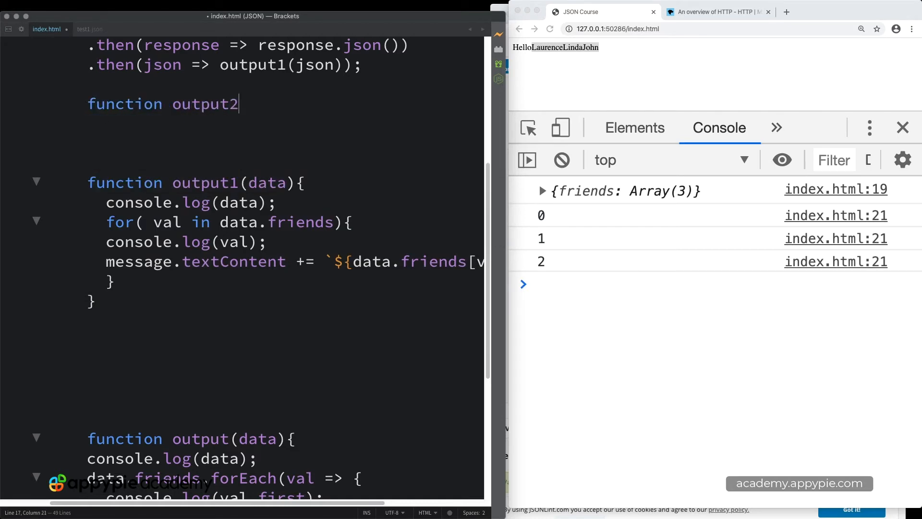
type("(data){")
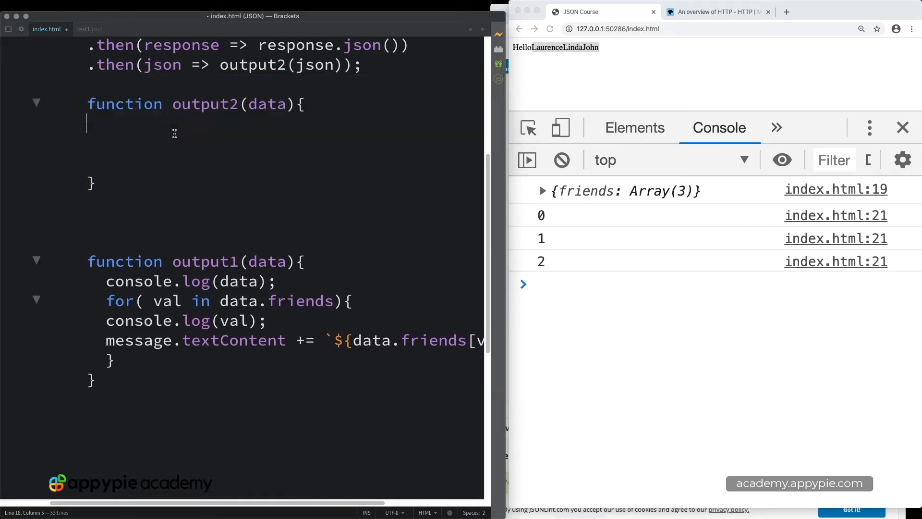
type("console.")
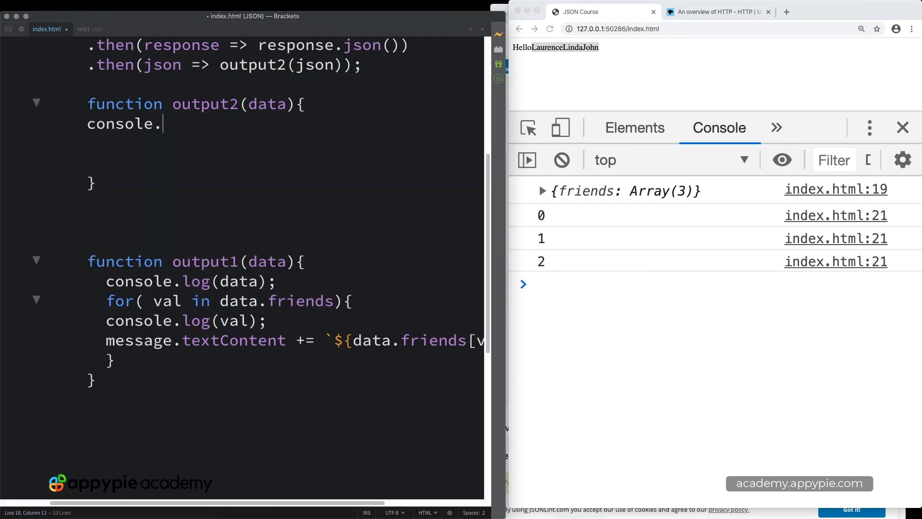
type("log(data);")
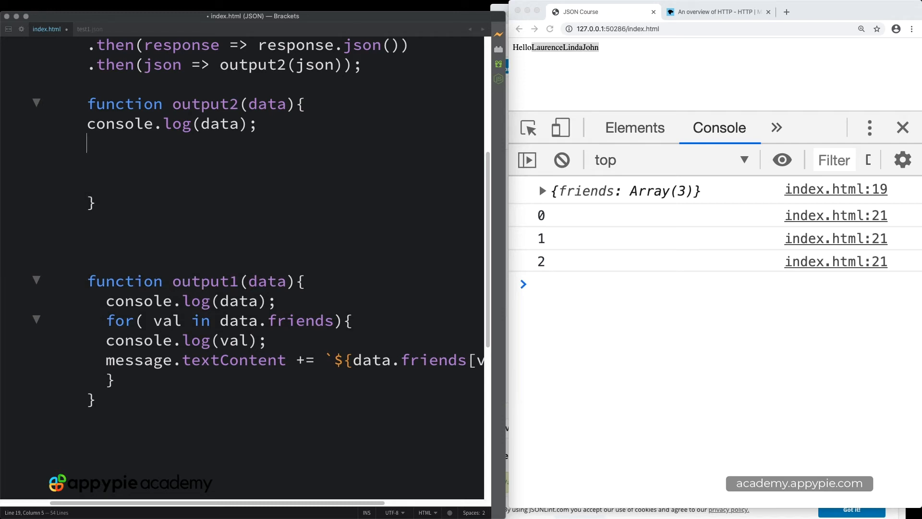
Start a for loop with val=0 while val < data.friends.length.
type("for(let")
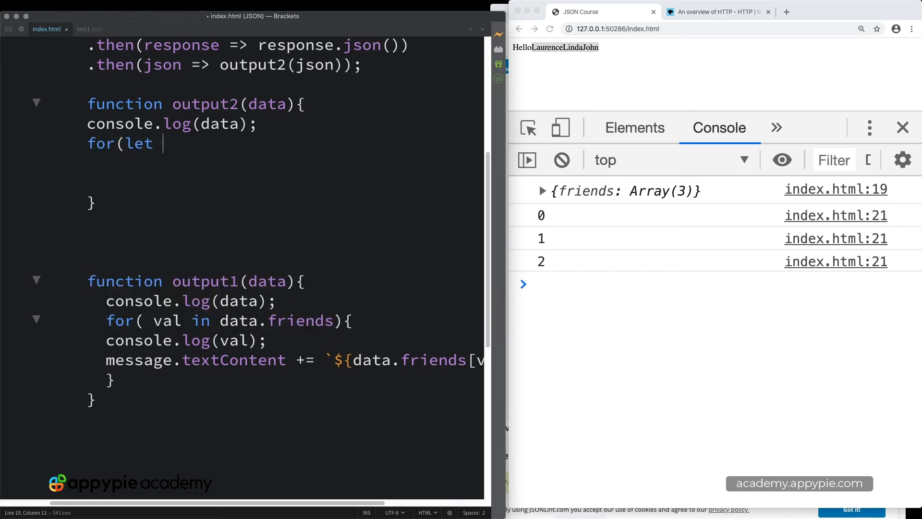
type("val")
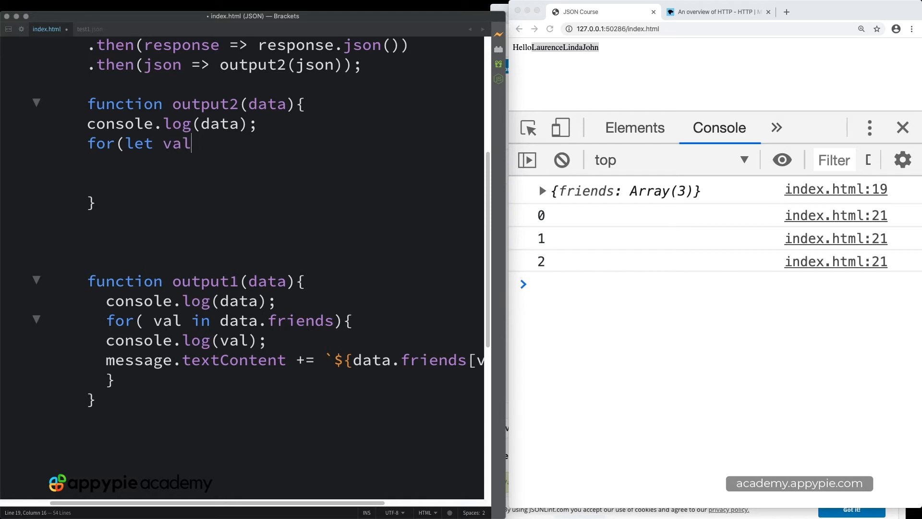
type("=0")
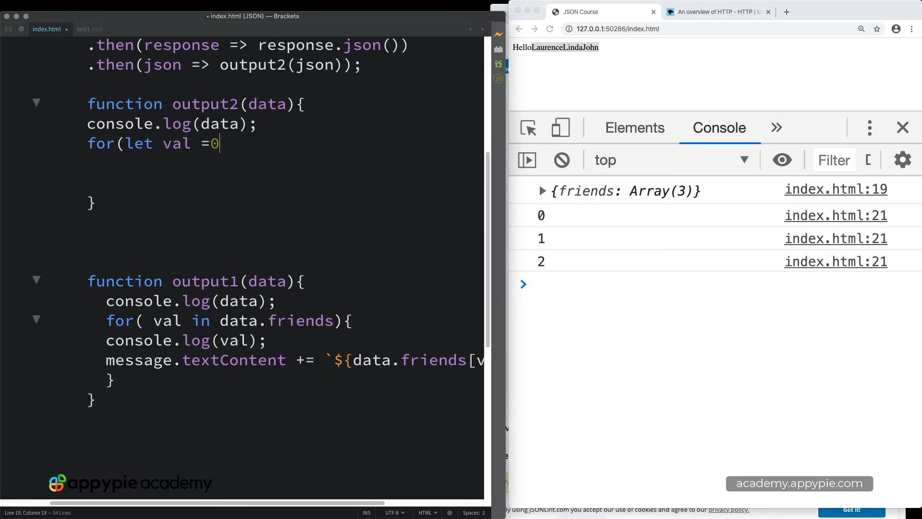
type(";")
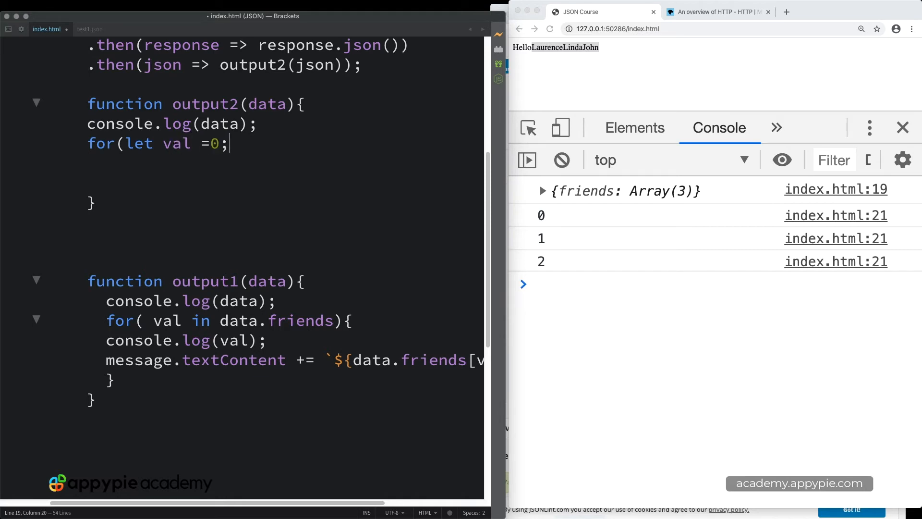
type("val<")
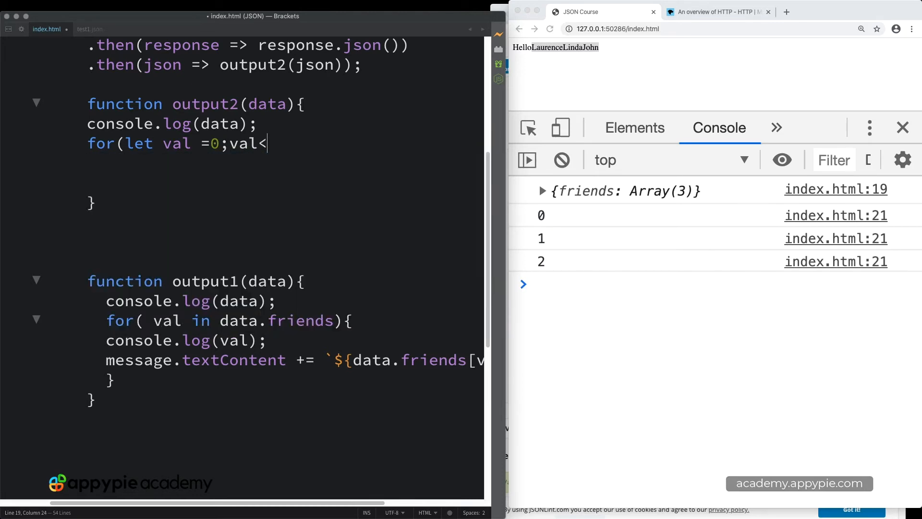
type("data.")
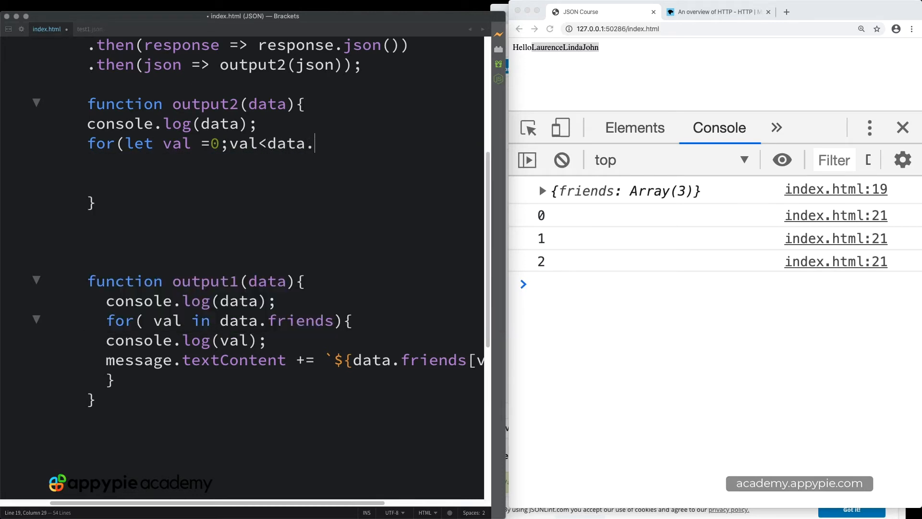
type("friends.length;val++){")
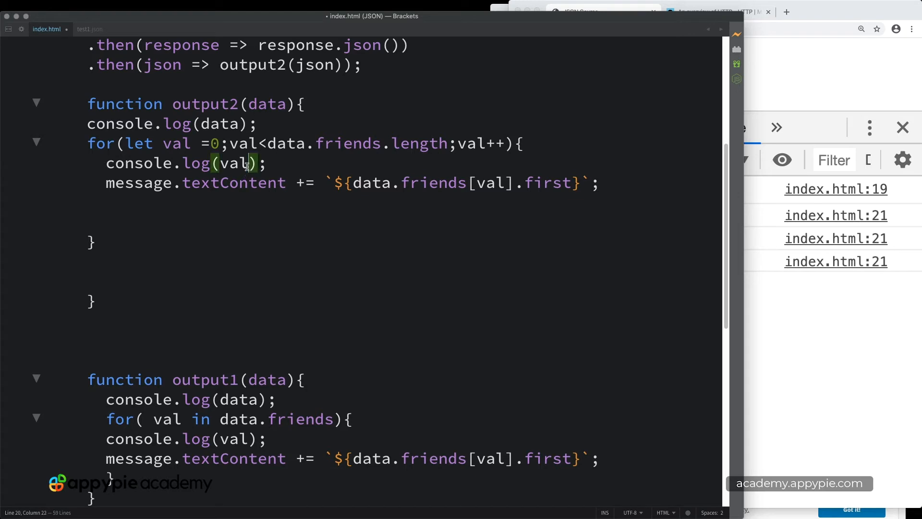
Finish the loop with val++, logging val and appending each first name plus ' - ', then refresh.
left_click(212, 143)
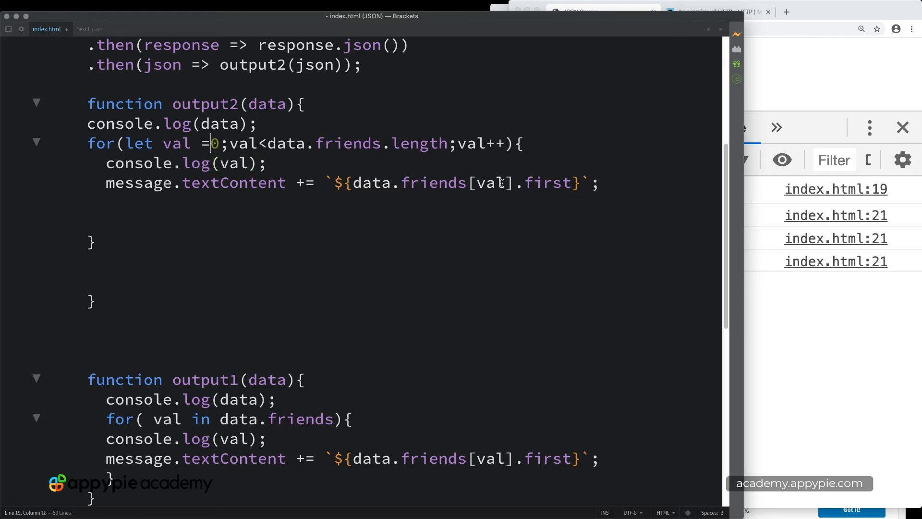
left_click(429, 183)
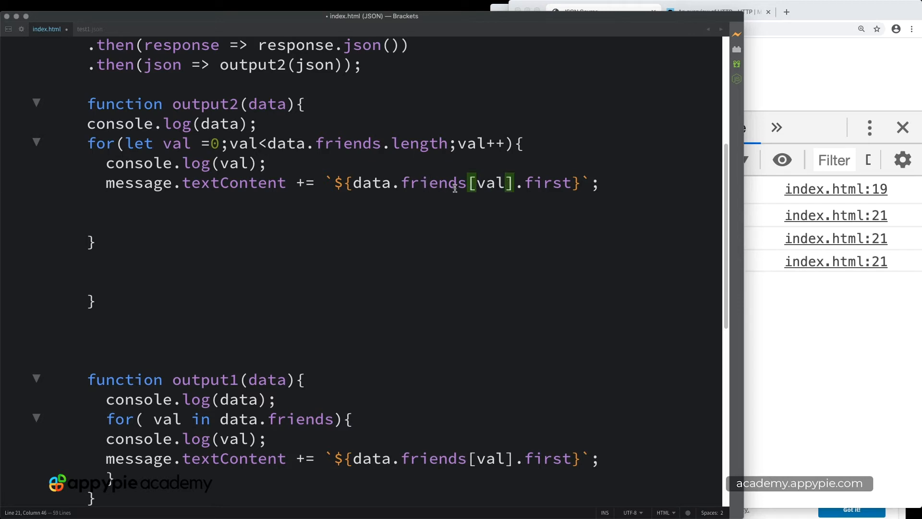
left_click(456, 169)
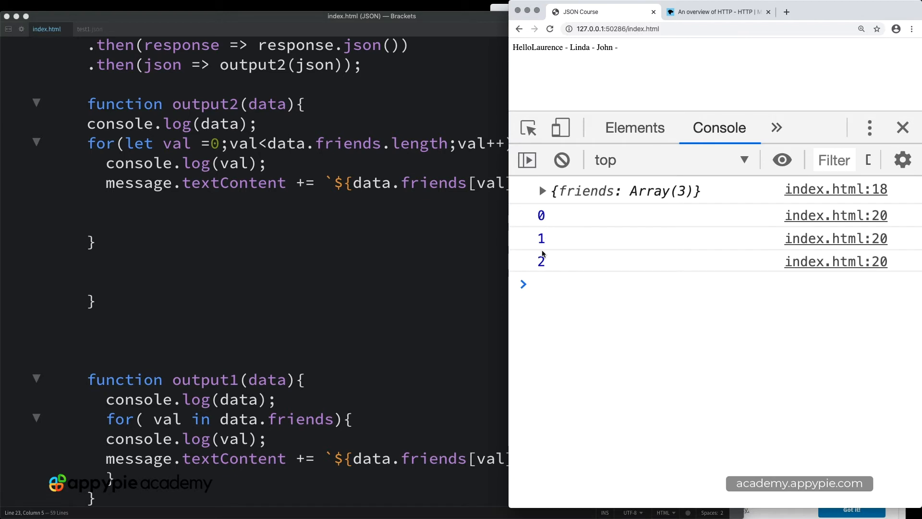
mouse_move(528, 65)
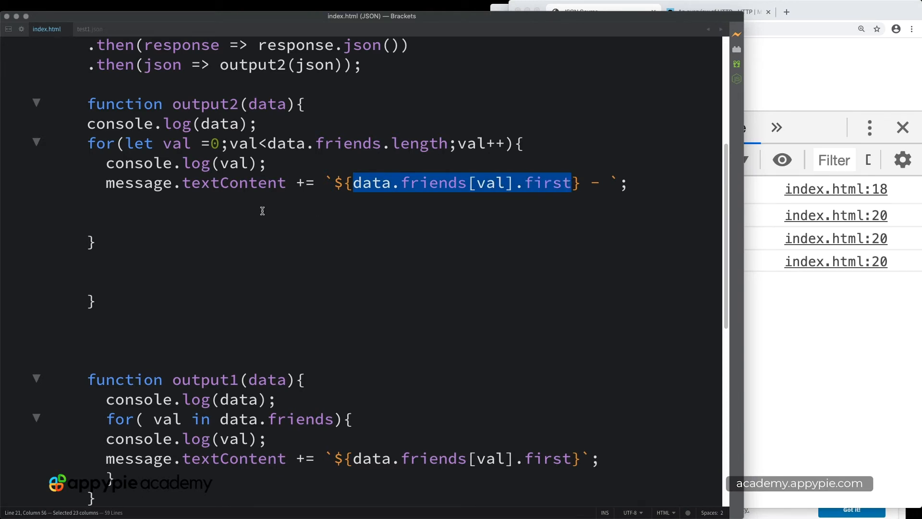
mouse_move(393, 175)
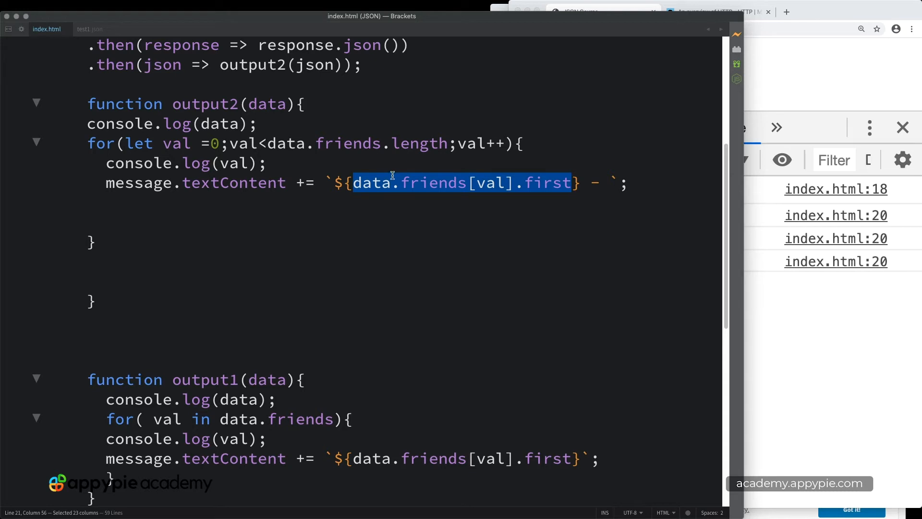
mouse_move(404, 188)
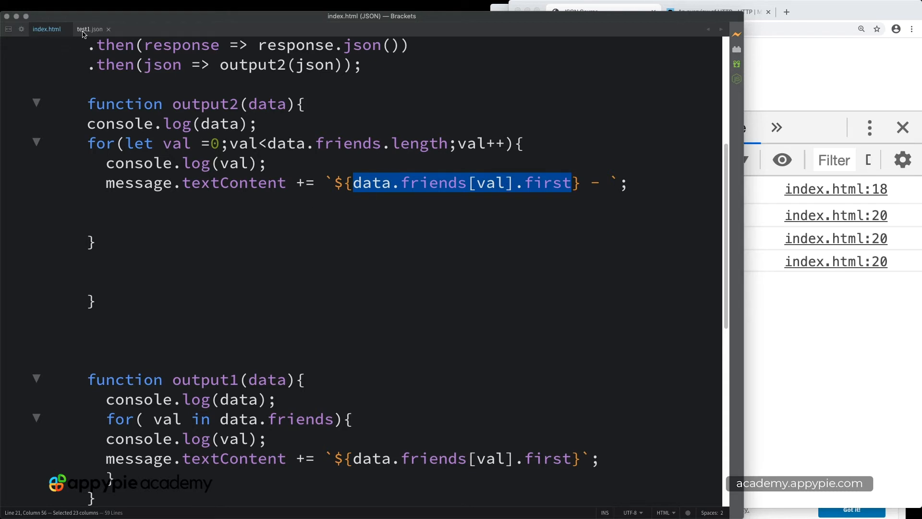
In test1.json, add "skills": ["JavaScript","HTML","CSS"] to the friends.
left_click(89, 29)
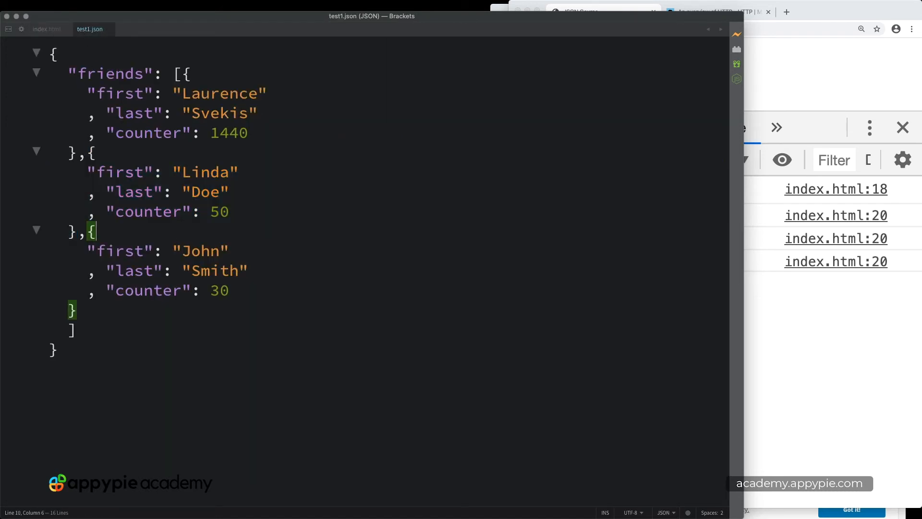
mouse_move(247, 208)
type(",")
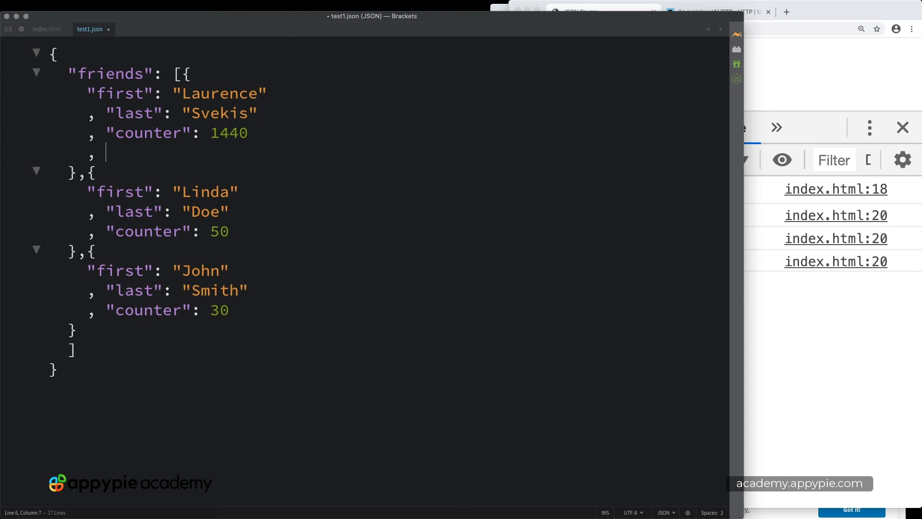
type("\"skills\"")
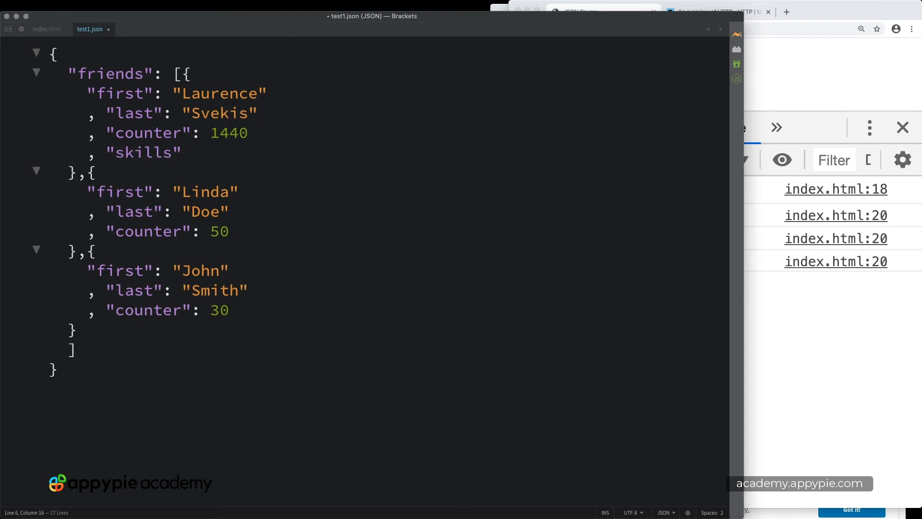
type(": []")
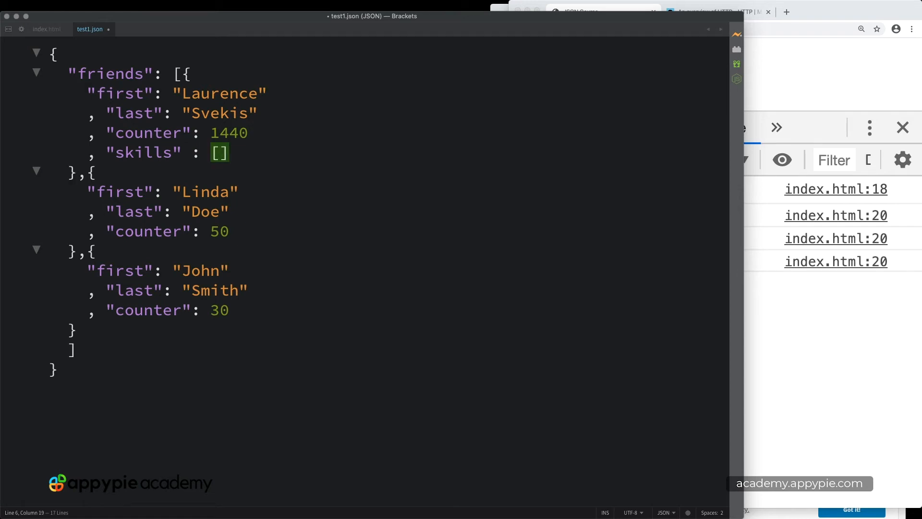
type("\"JavaScript")
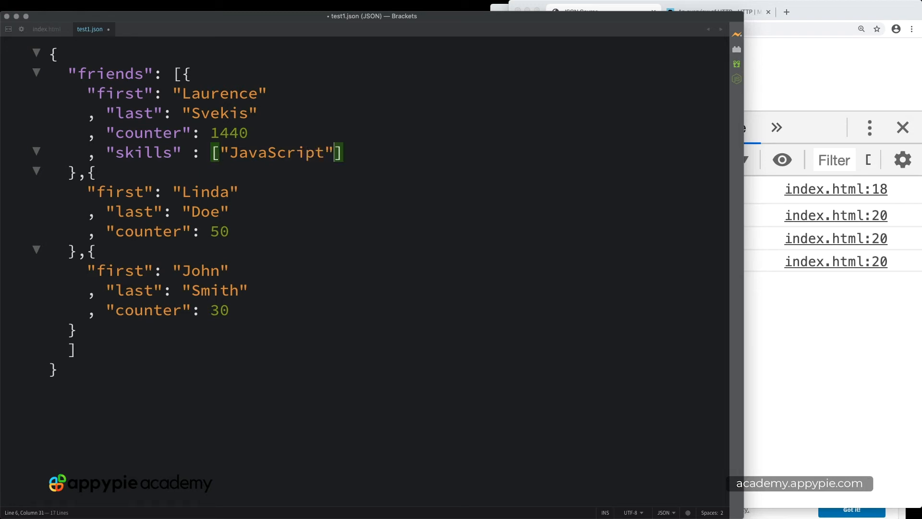
type(",\"HTML\",\"CSS\"")
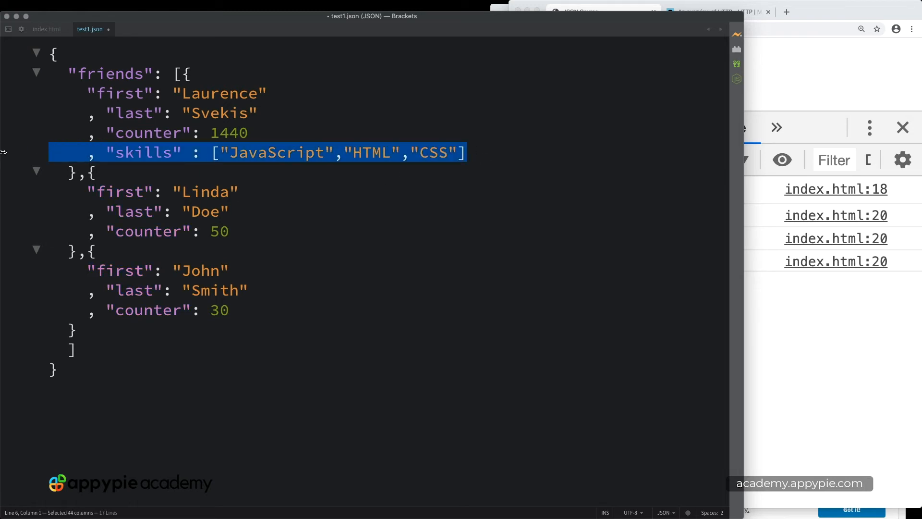
mouse_move(240, 235)
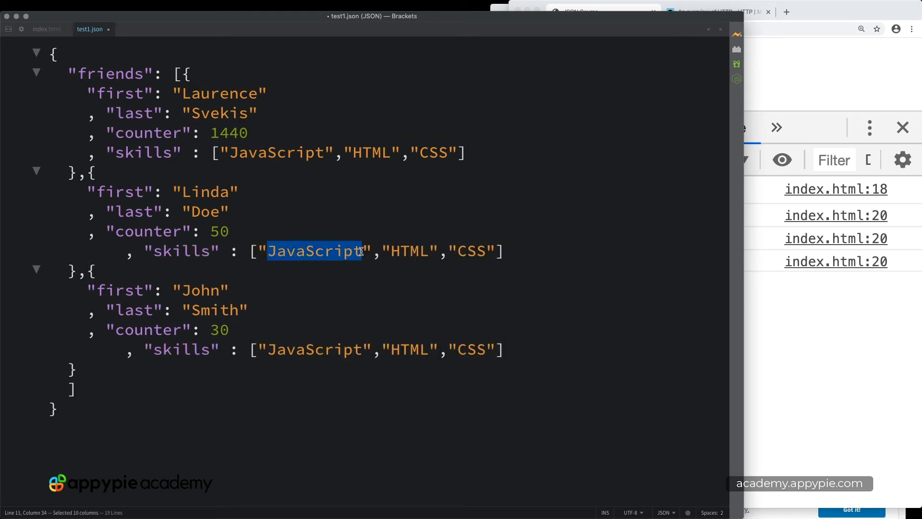
Change Linda's skills to JSON and AJAX, and append "JSON" to John's list.
type("JSON")
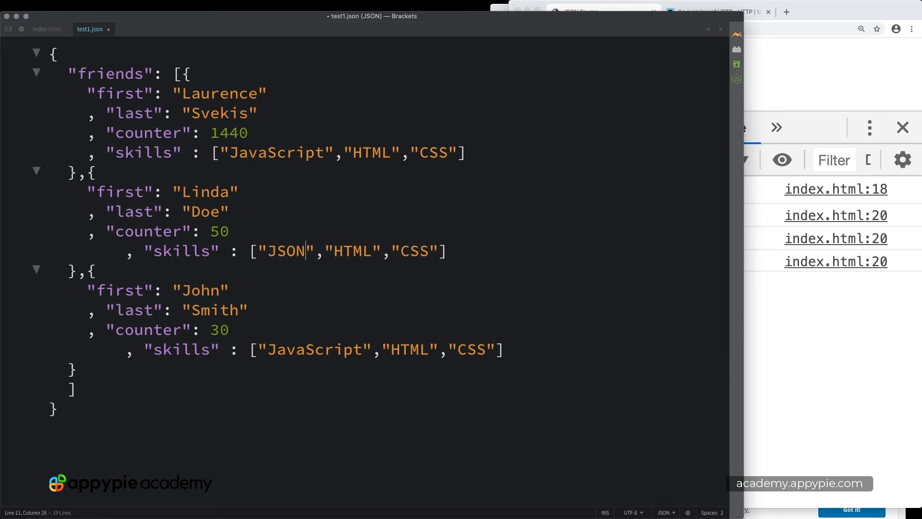
double_click(351, 251)
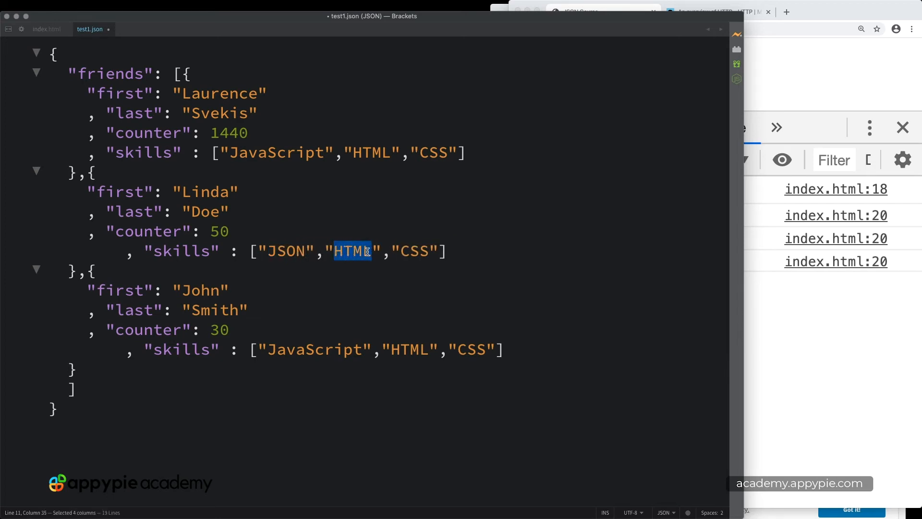
type("AJAX")
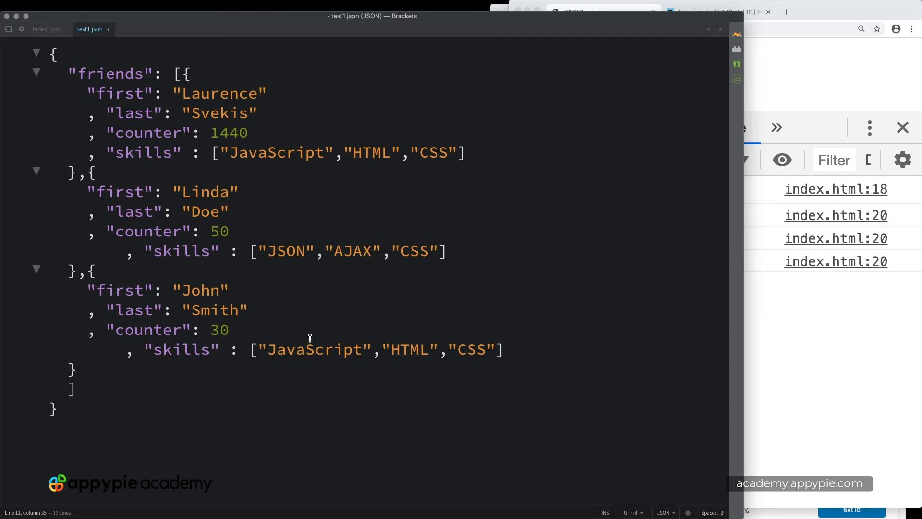
double_click(314, 349)
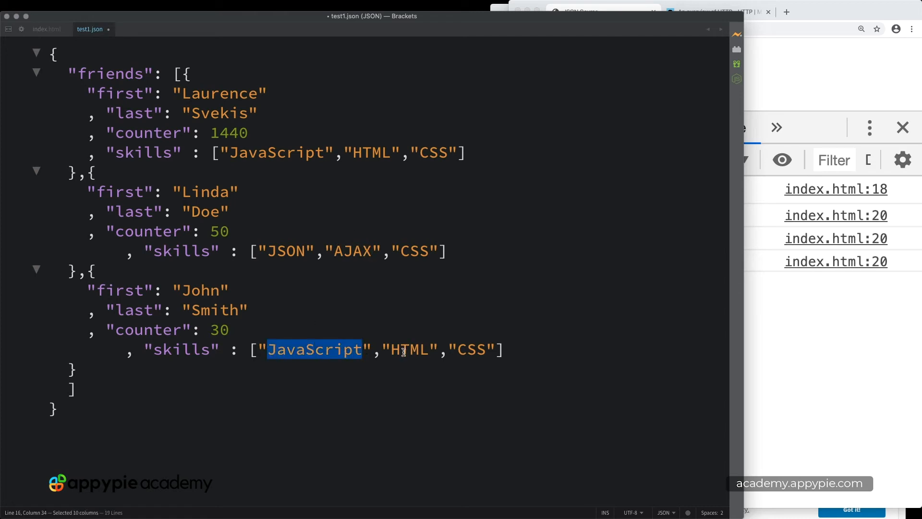
left_click(496, 349)
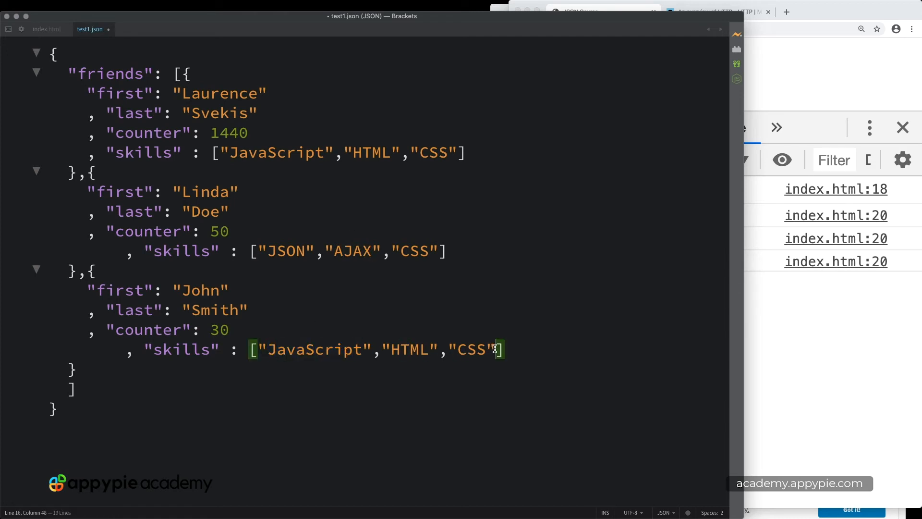
type(",\"JSON\"")
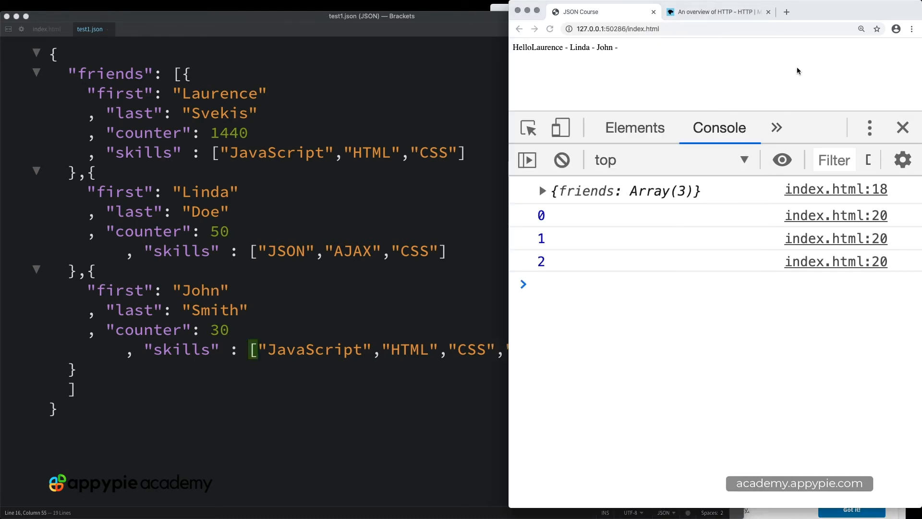
Expand the logged object, friends array and Laurence's entry in the Chrome console.
left_click(543, 191)
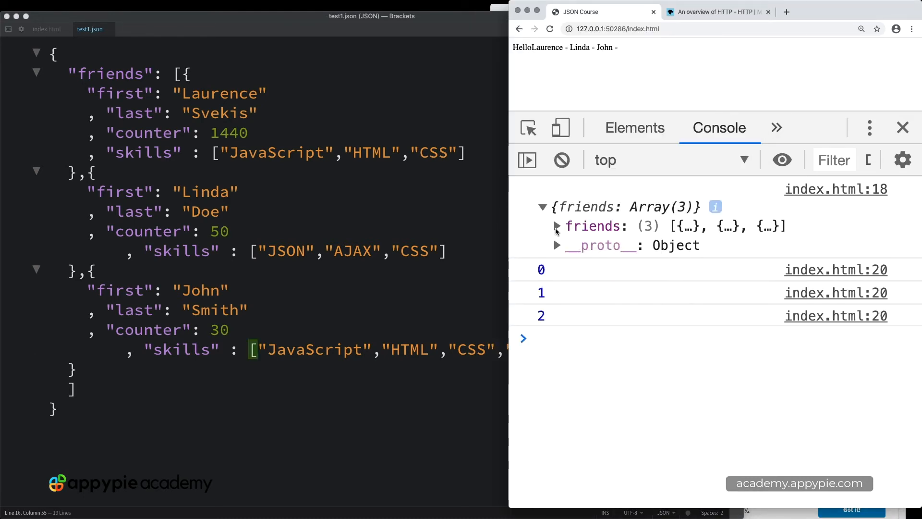
left_click(556, 226)
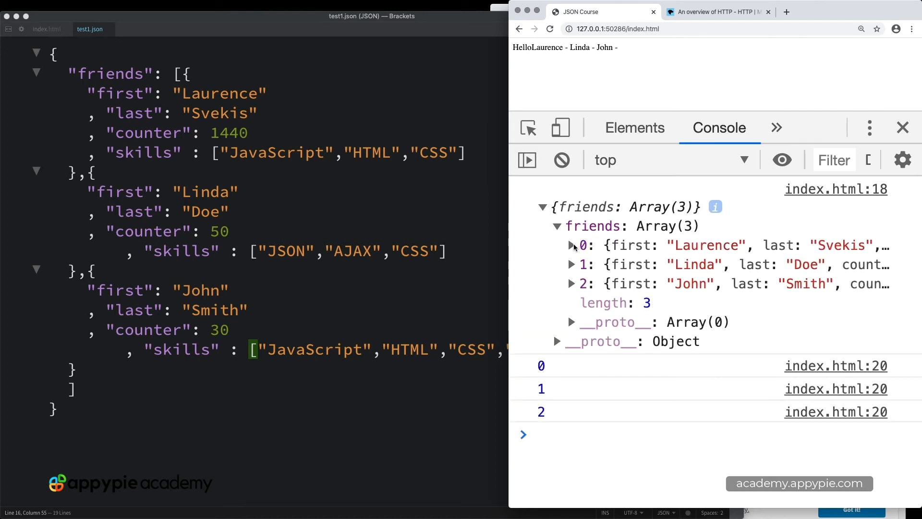
left_click(570, 246)
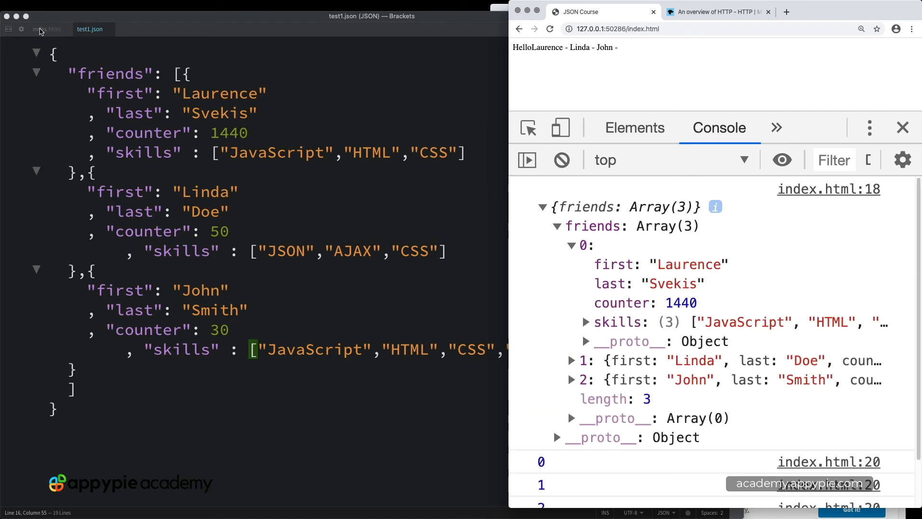
left_click(47, 28)
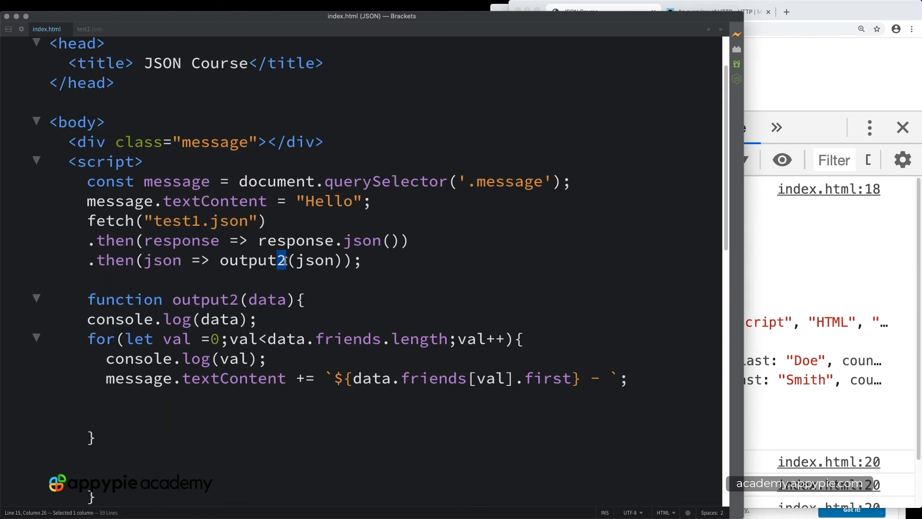
Type function output3(data) containing console.log of the data in index.html.
scroll("down", 3)
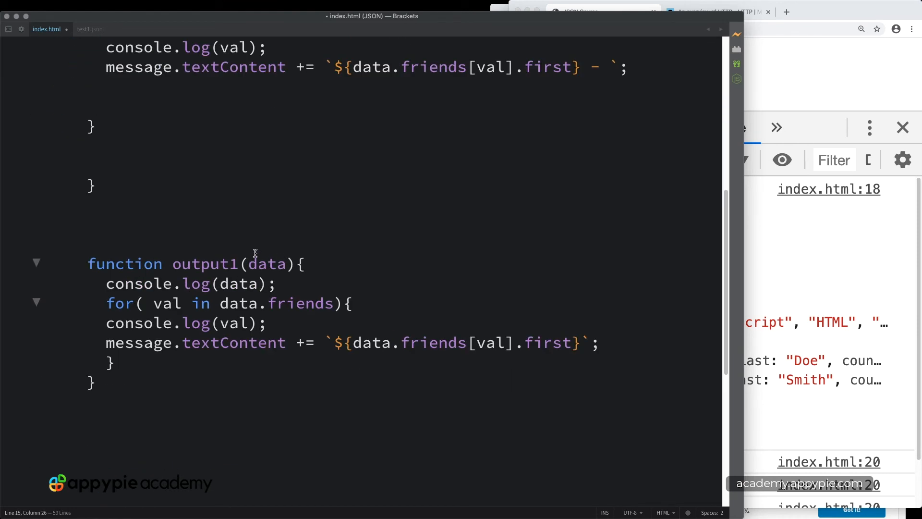
scroll("up", 3)
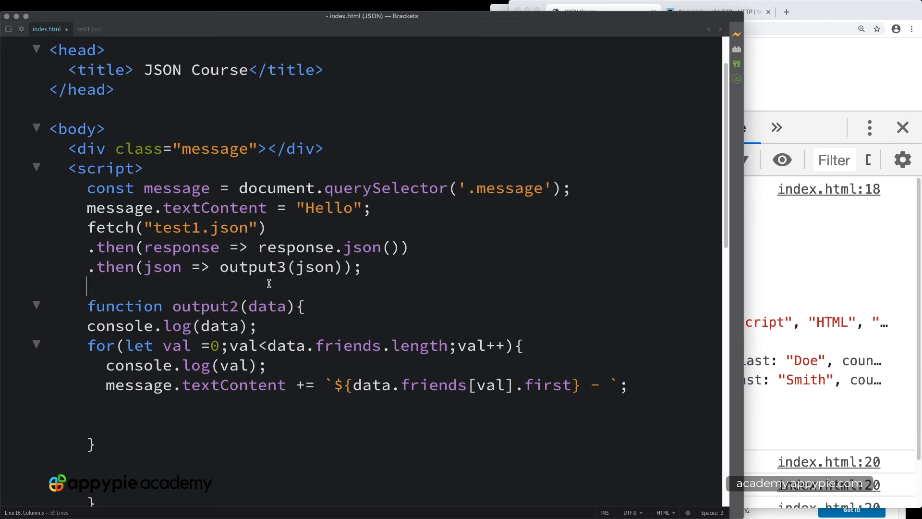
type("f")
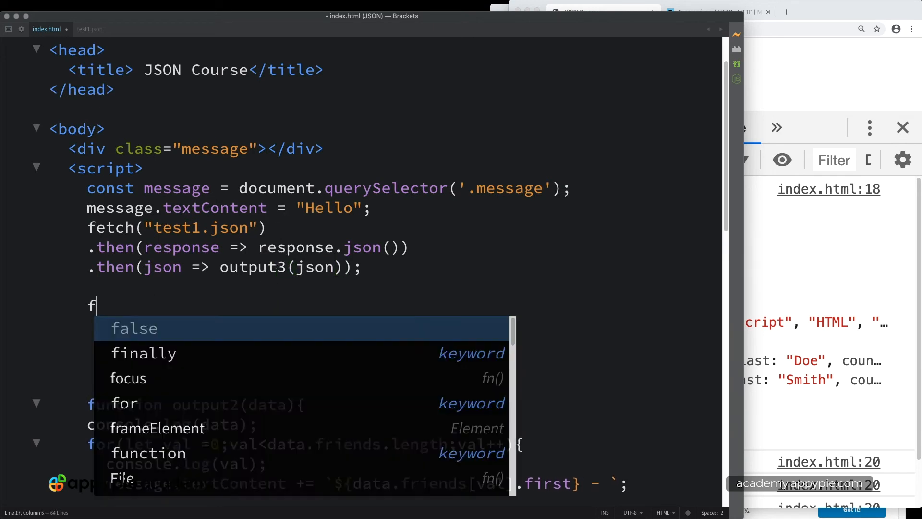
type("u")
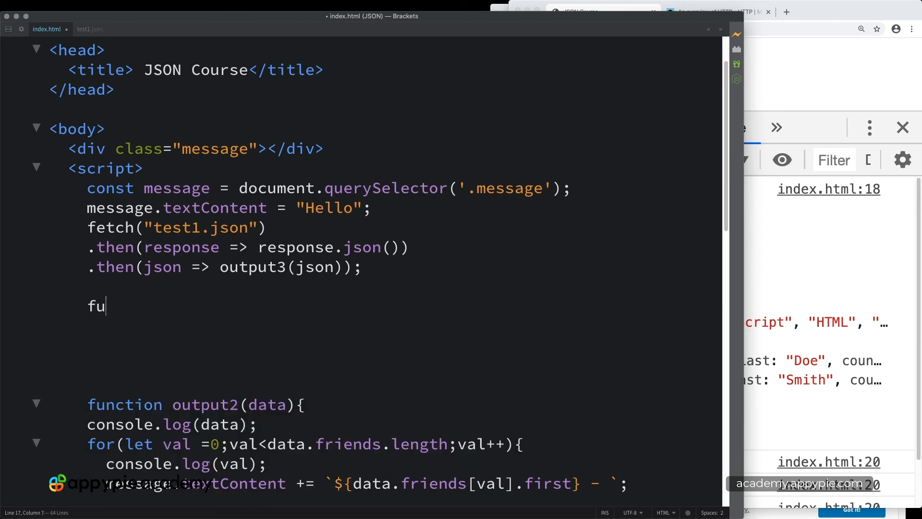
type("nction output3(daata){")
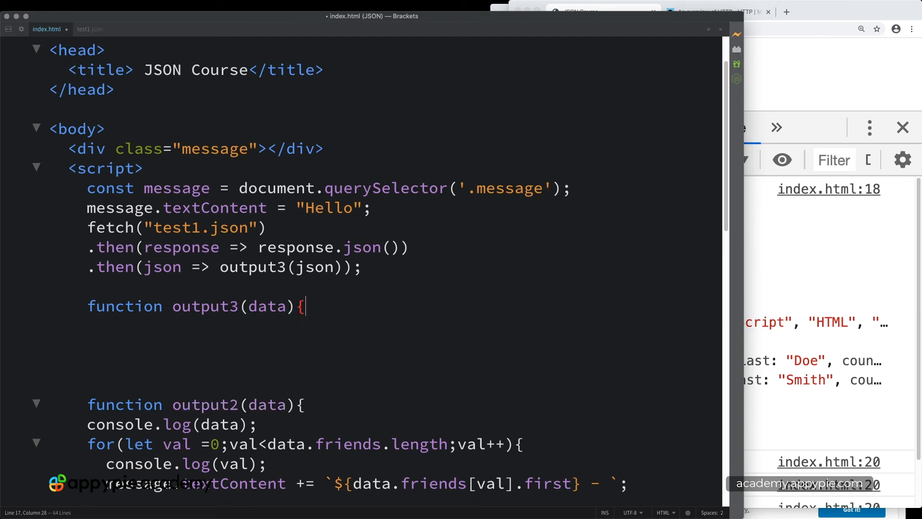
key("enter")
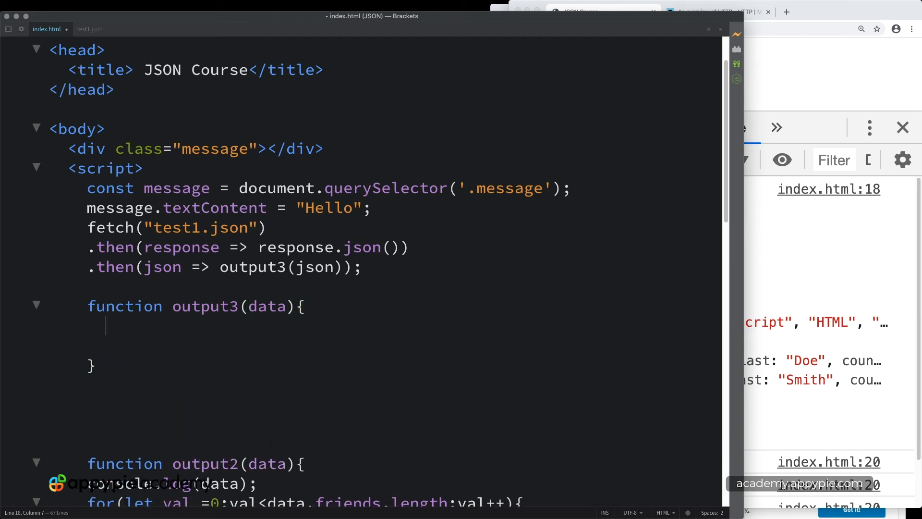
type("console.log(data);")
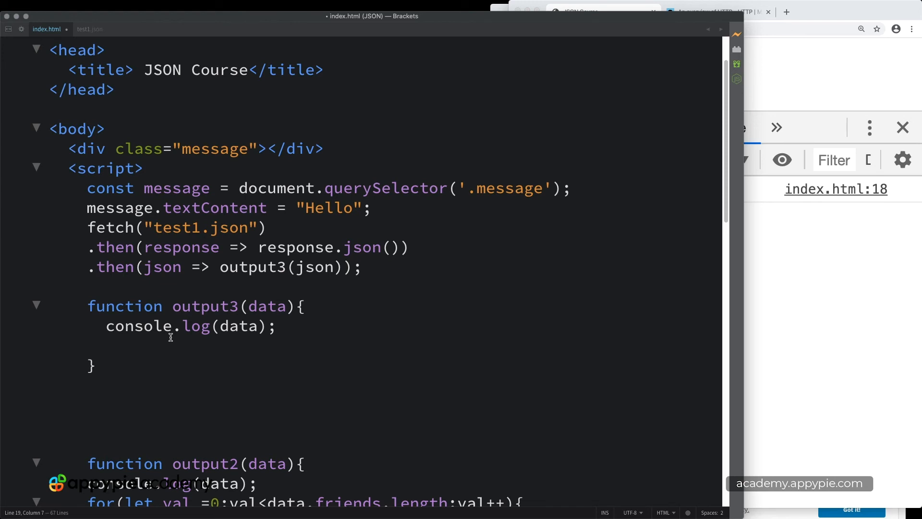
mouse_move(780, 78)
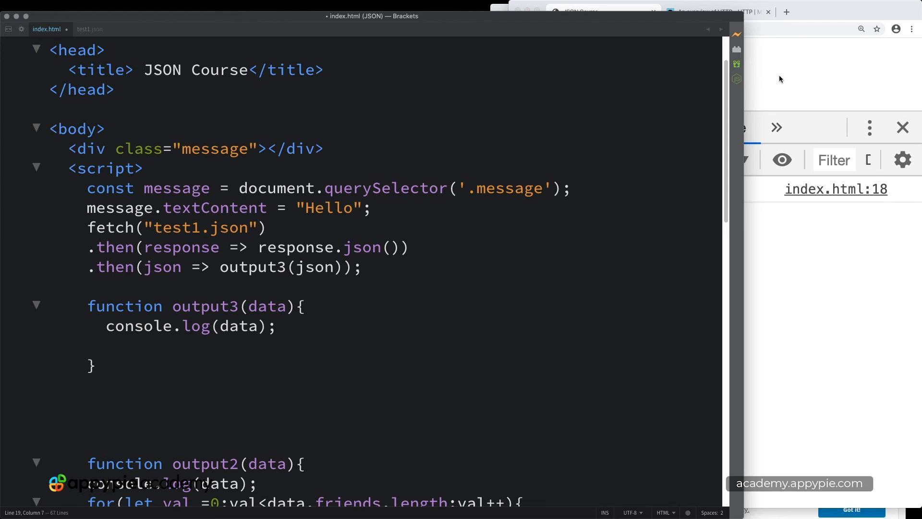
mouse_move(191, 311)
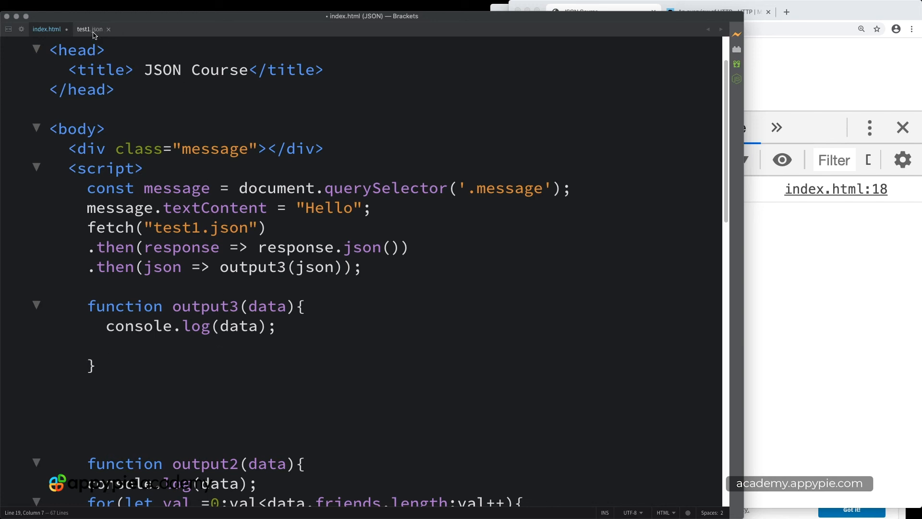
left_click(89, 29)
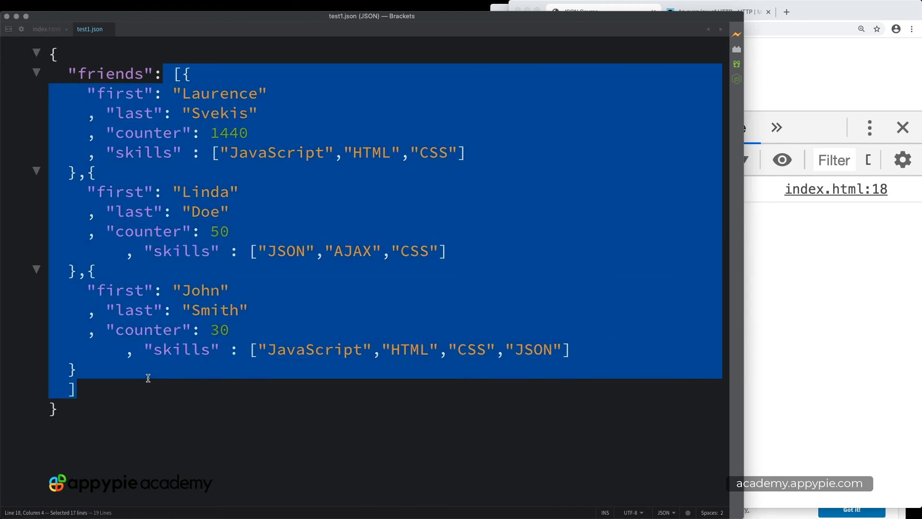
left_click(120, 133)
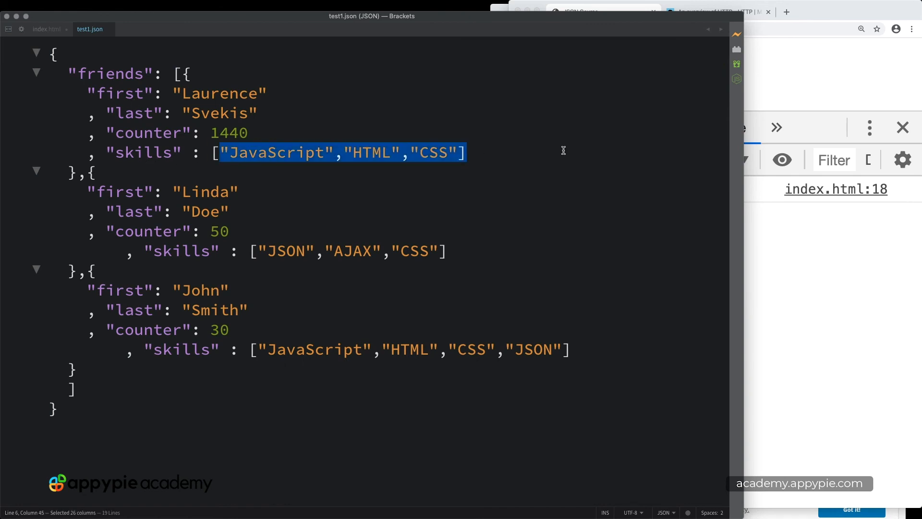
mouse_move(215, 206)
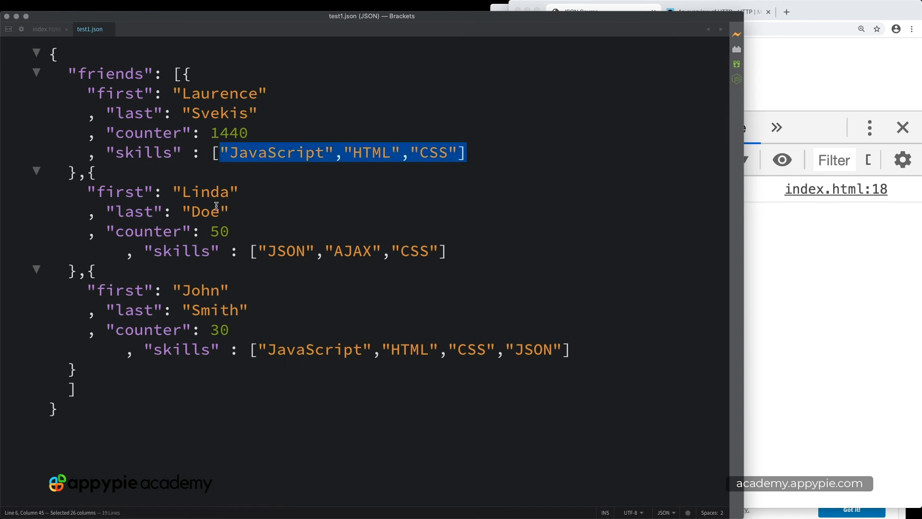
mouse_move(415, 340)
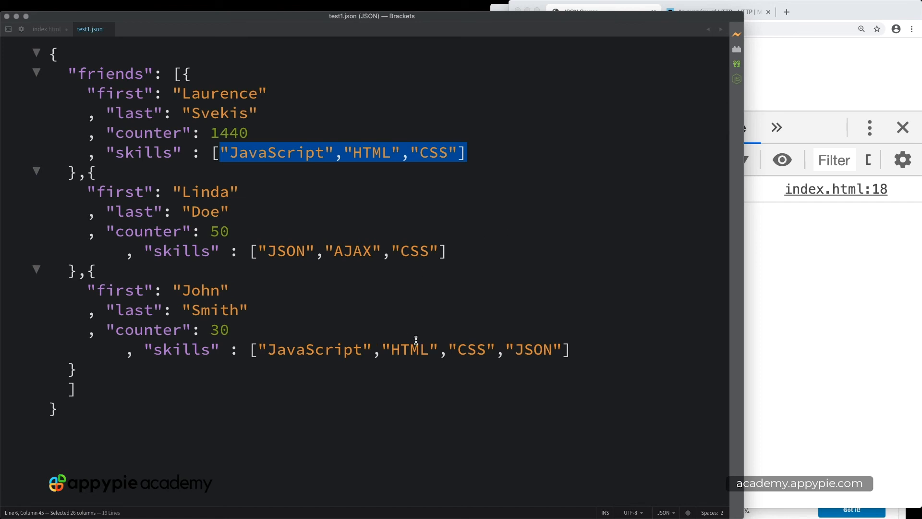
left_click(46, 29)
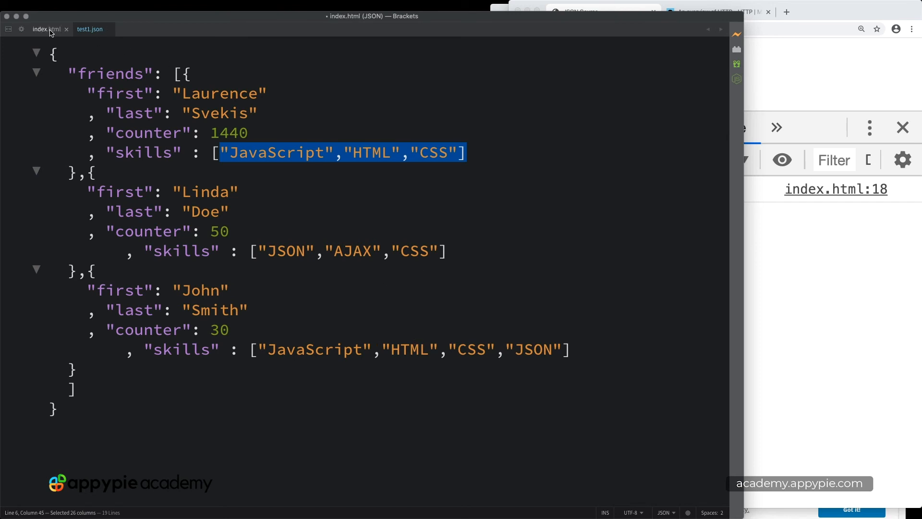
left_click(46, 28)
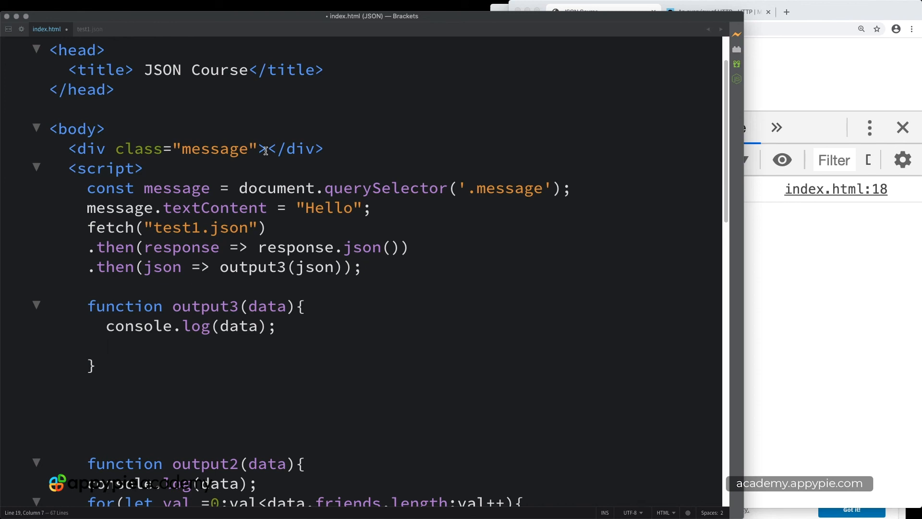
mouse_move(276, 256)
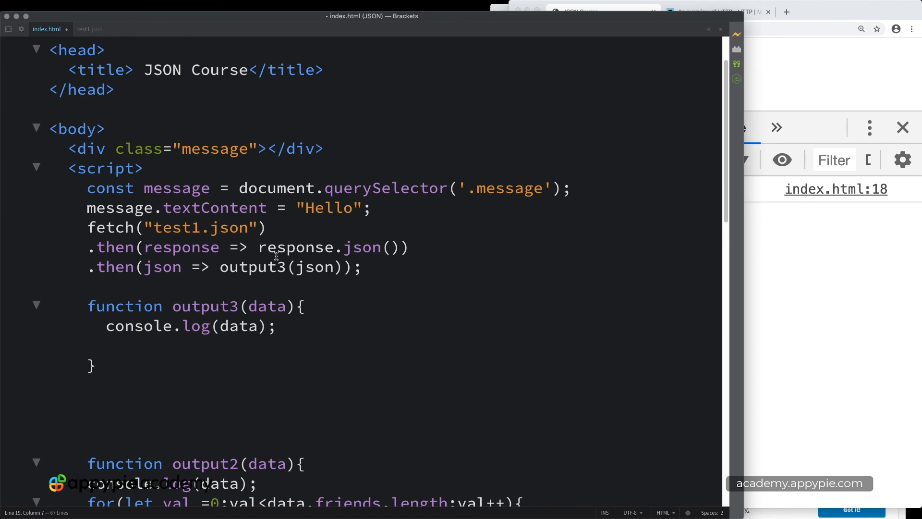
left_click(89, 29)
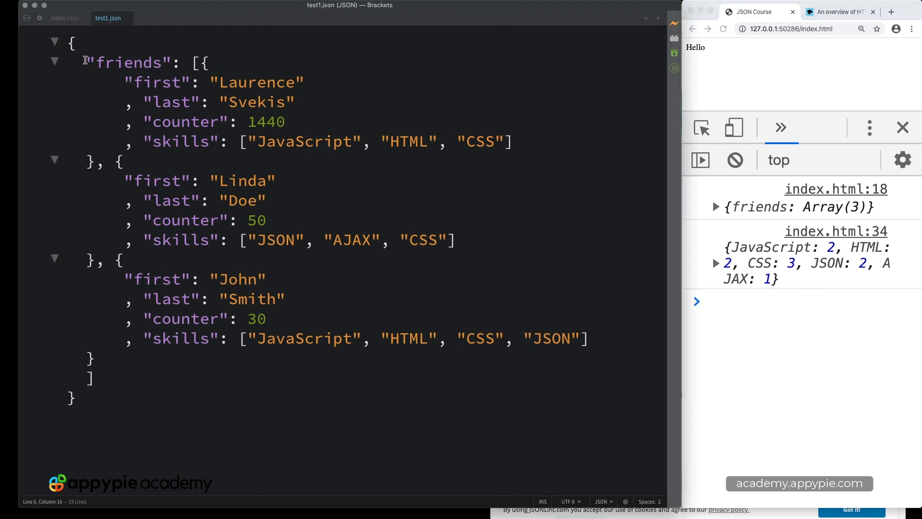
Highlight Linda's and John's skills lines and expand the skill-count object in the console.
left_click(267, 200)
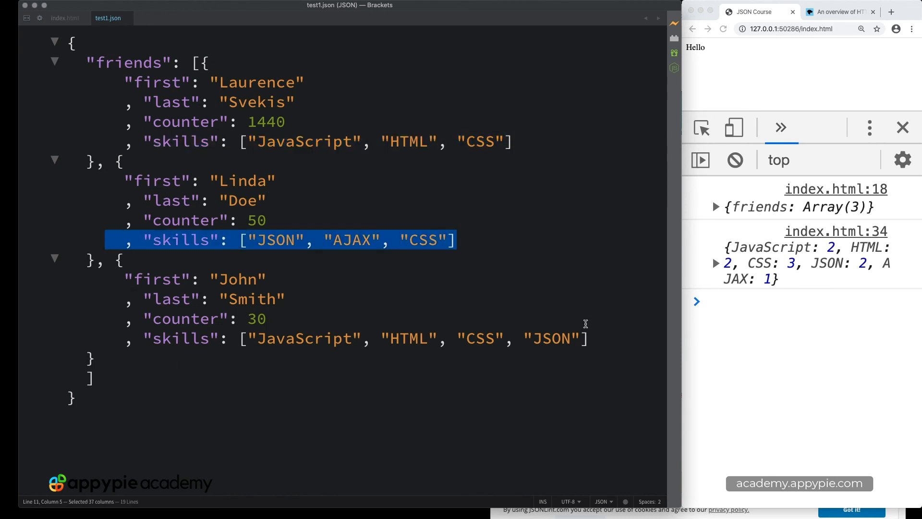
mouse_move(249, 168)
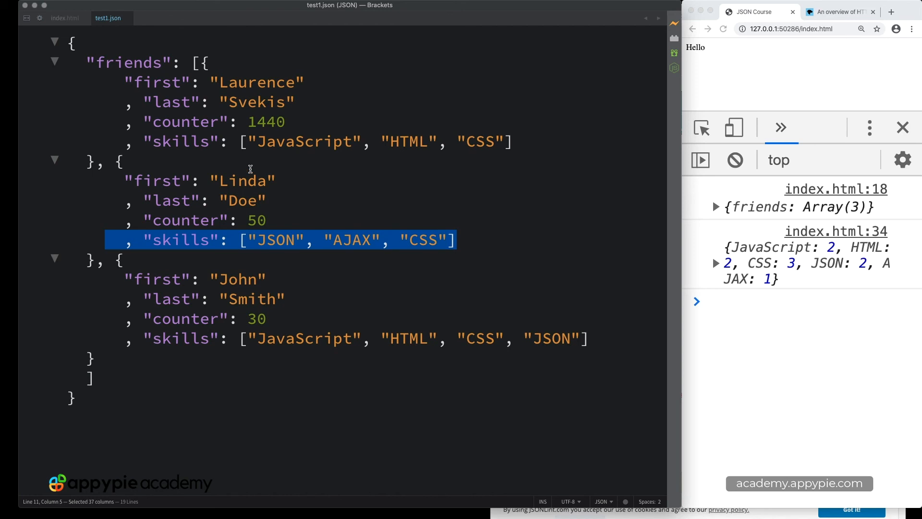
mouse_move(235, 269)
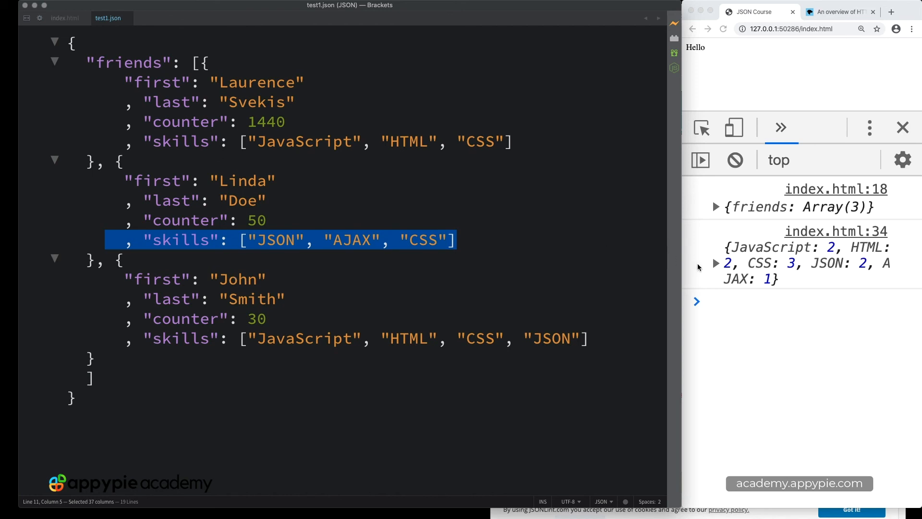
left_click(715, 263)
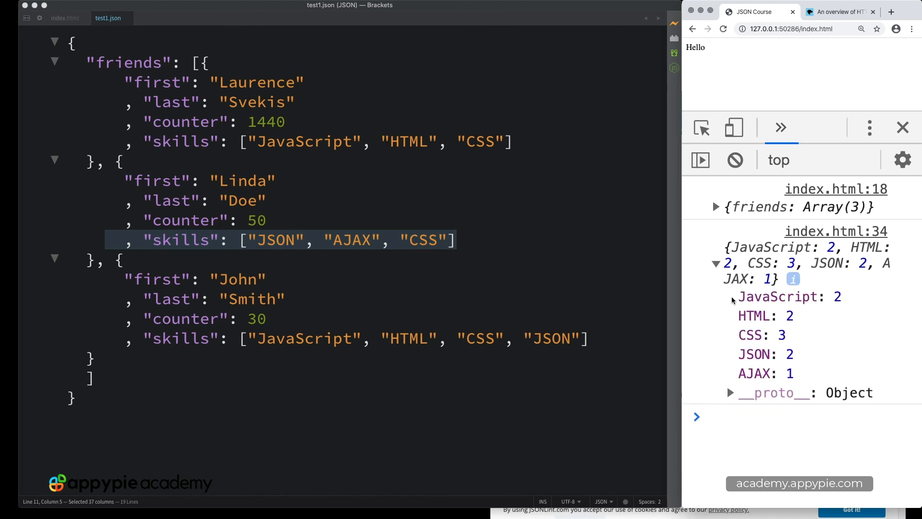
mouse_move(830, 302)
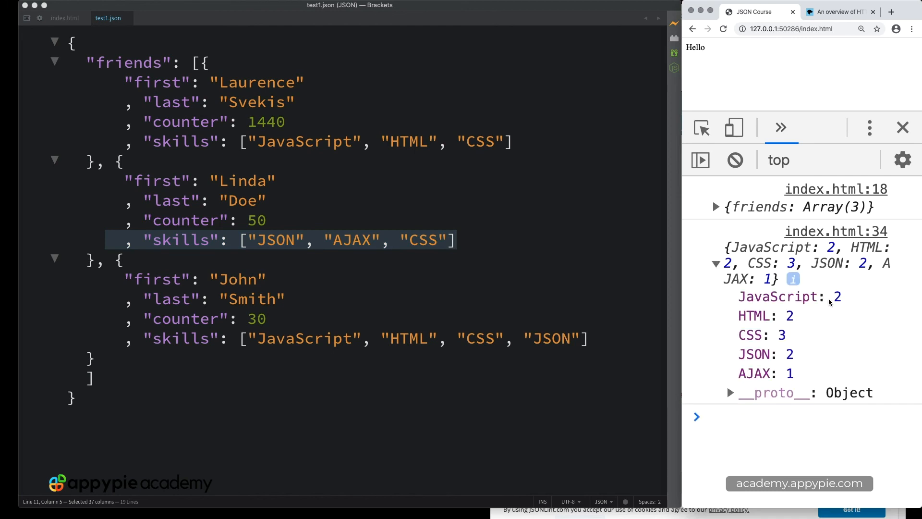
mouse_move(733, 322)
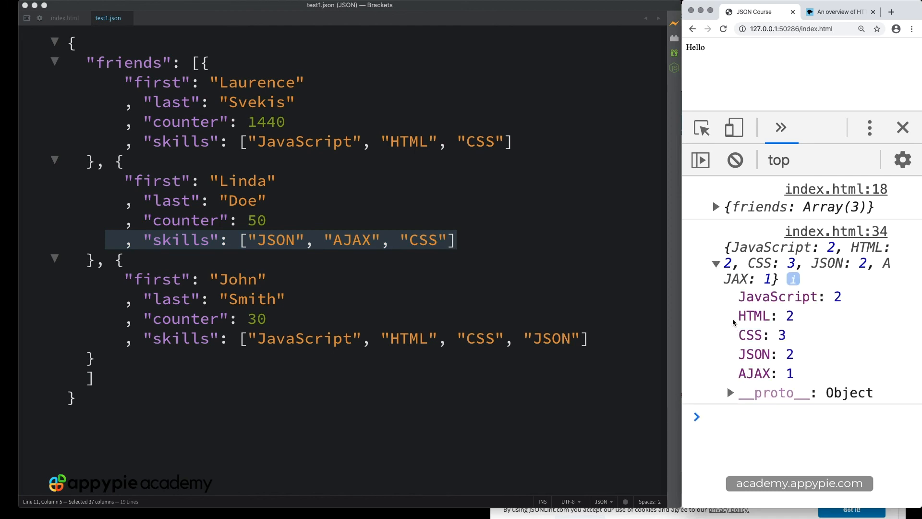
mouse_move(467, 350)
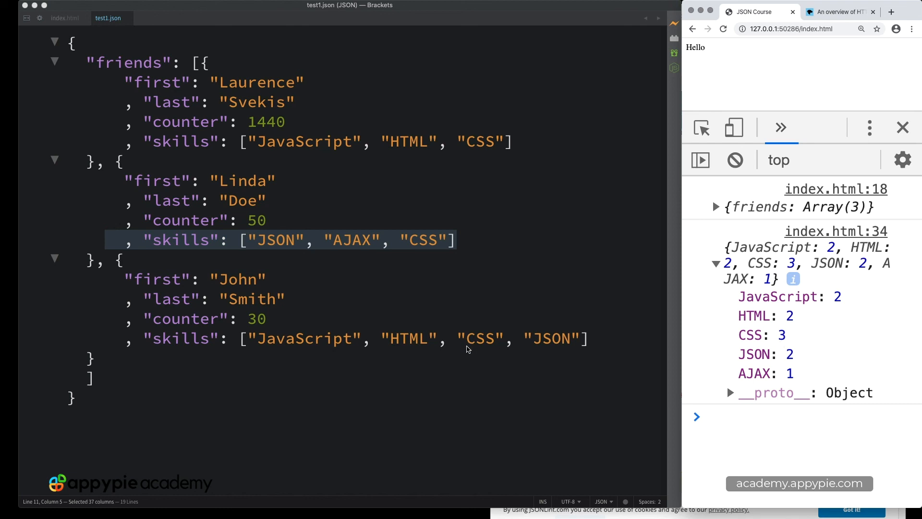
left_click(464, 338)
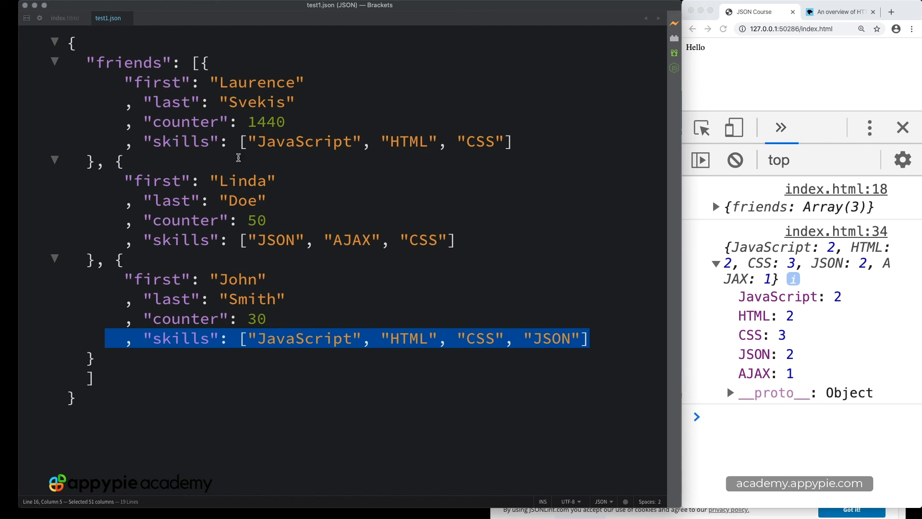
mouse_move(490, 225)
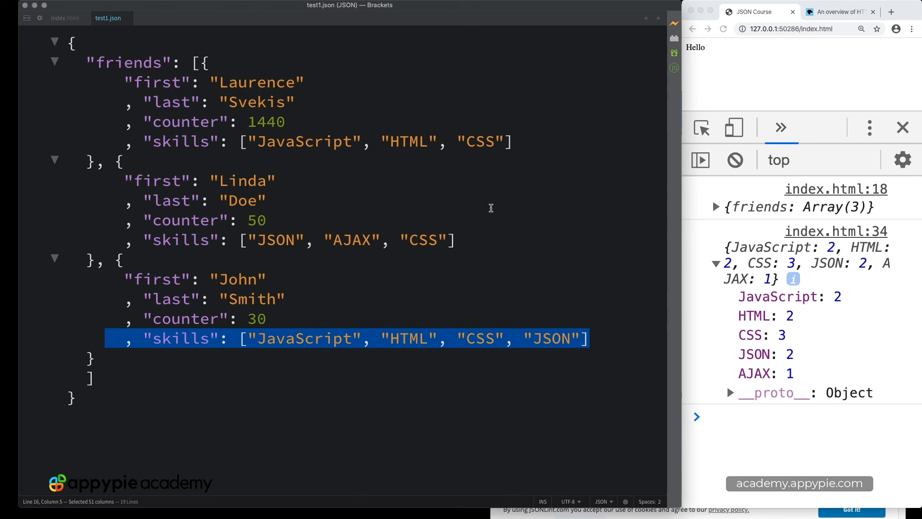
mouse_move(121, 216)
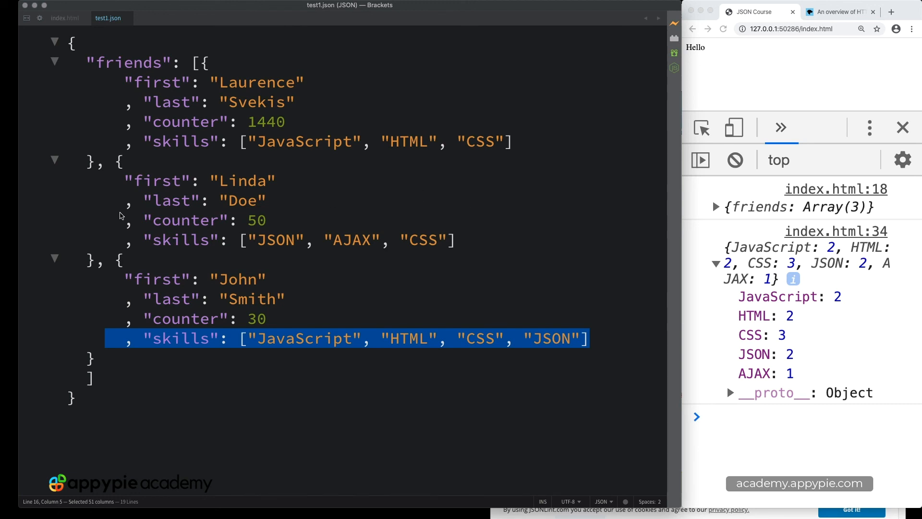